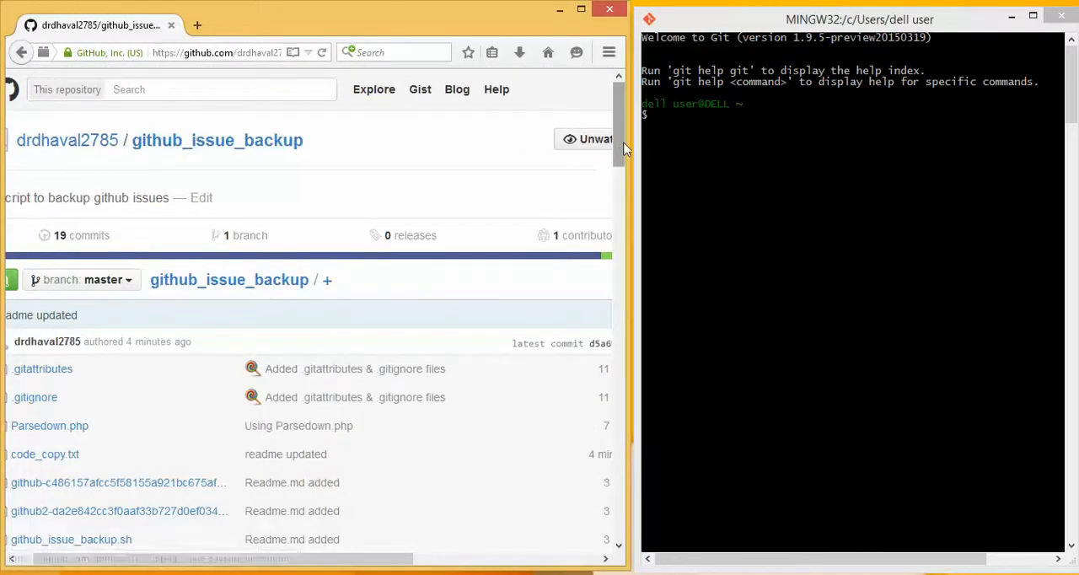
Browse to E:\C_drive\xampp\htdocs\github_issue_backup and show the project files.
scroll(down, 3)
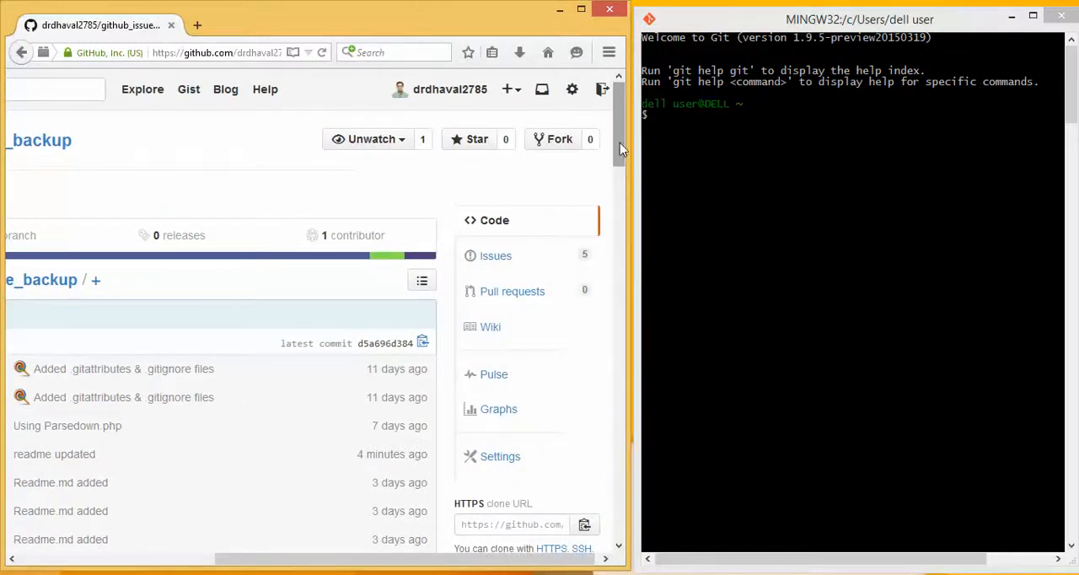
scroll(down, 3)
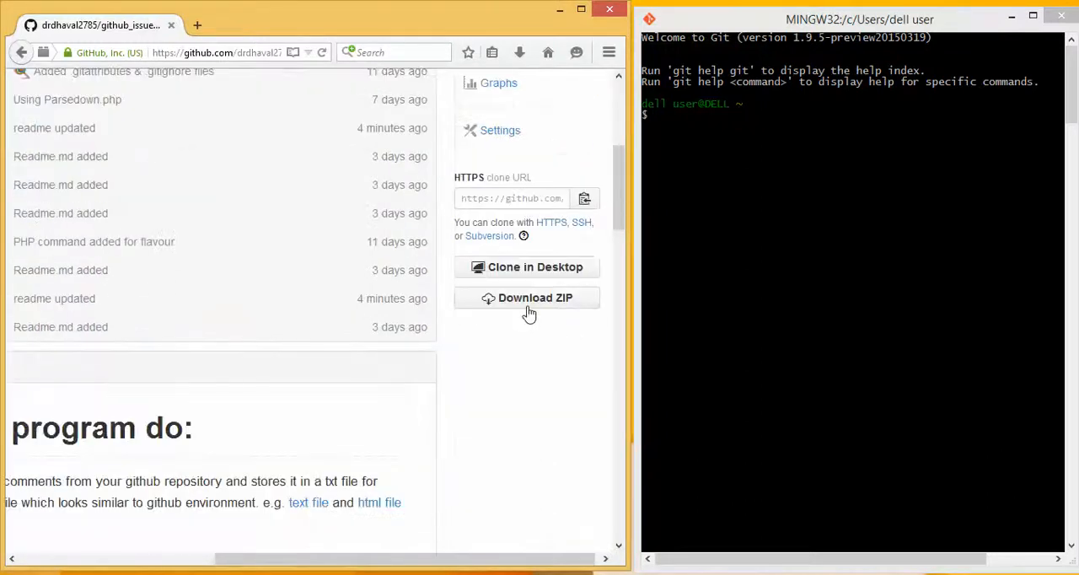
mouse_move(534, 297)
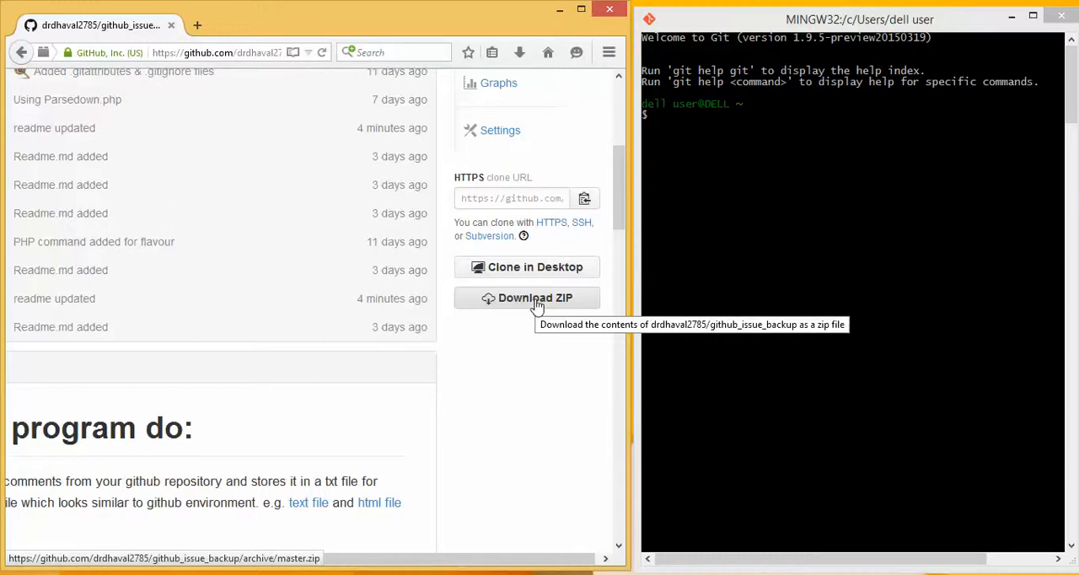
mouse_move(550, 328)
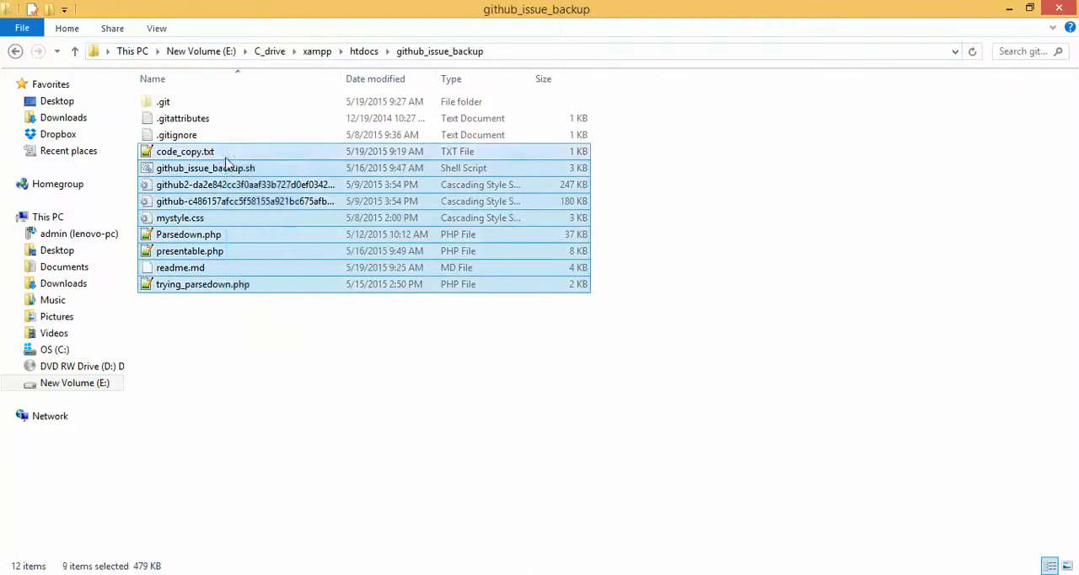
mouse_move(273, 347)
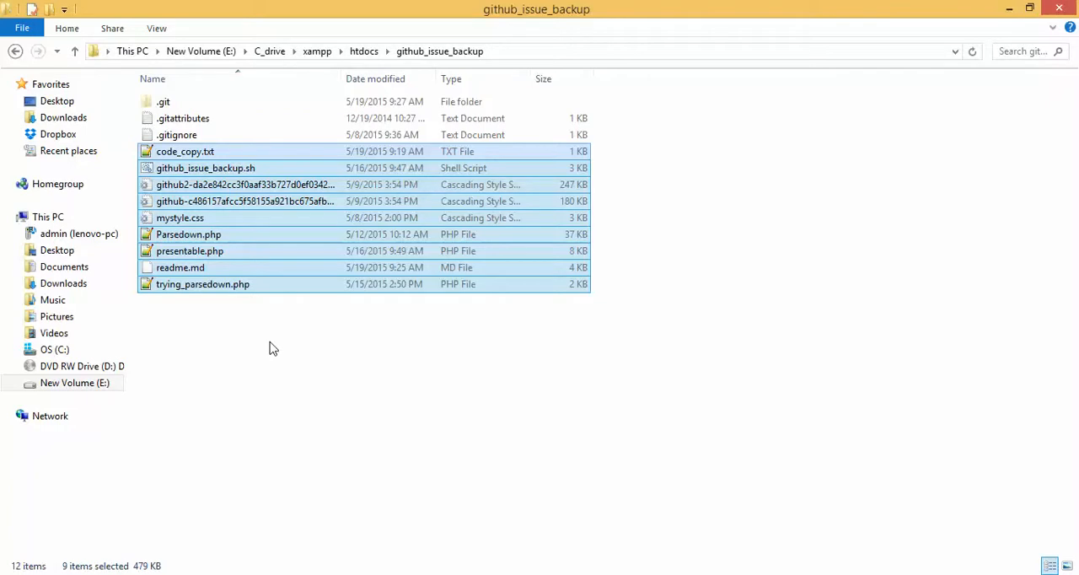
click(526, 341)
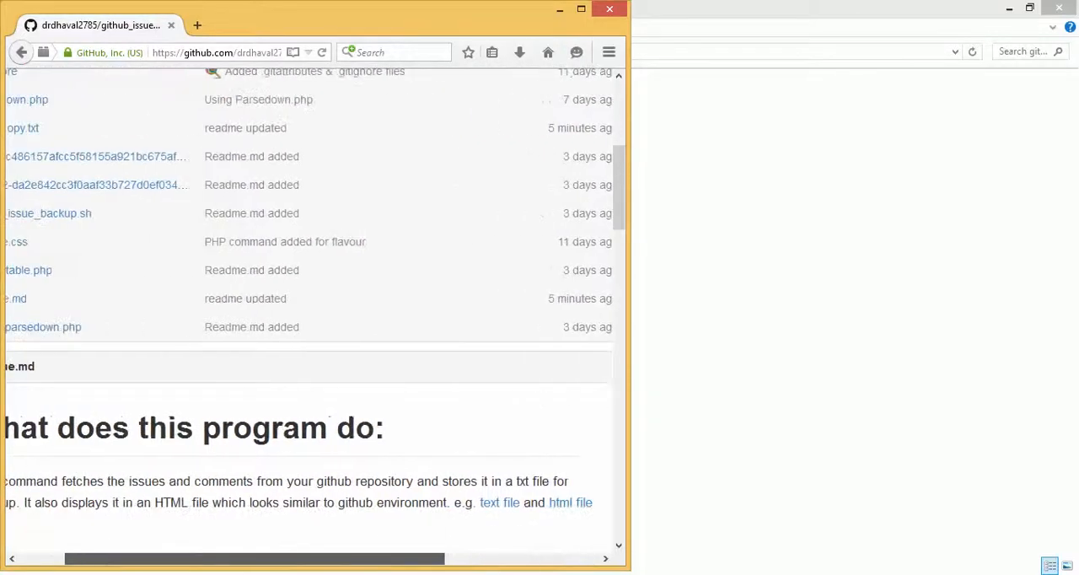
Open the readme's example backed-up text file link in a new tab.
scroll(left, 3)
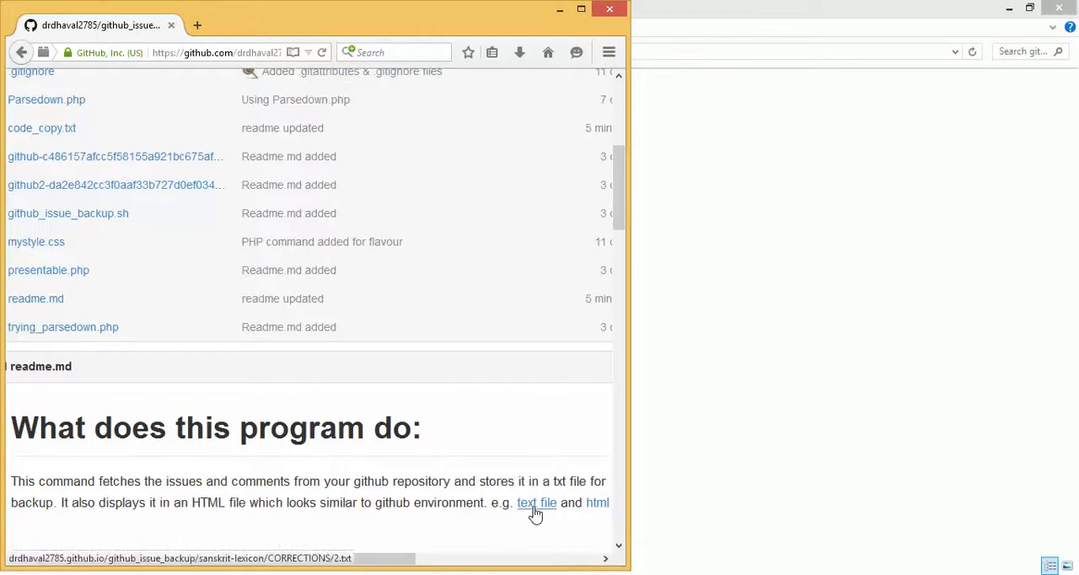
click(536, 503)
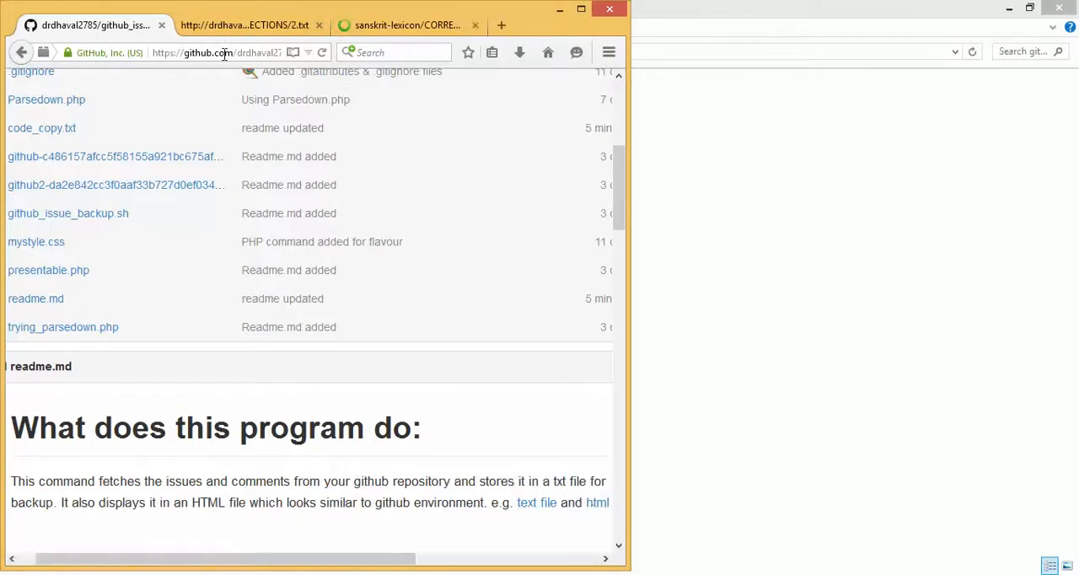
View the 2.txt backup, highlighting the issue title line and reviewing its JSON details.
click(245, 24)
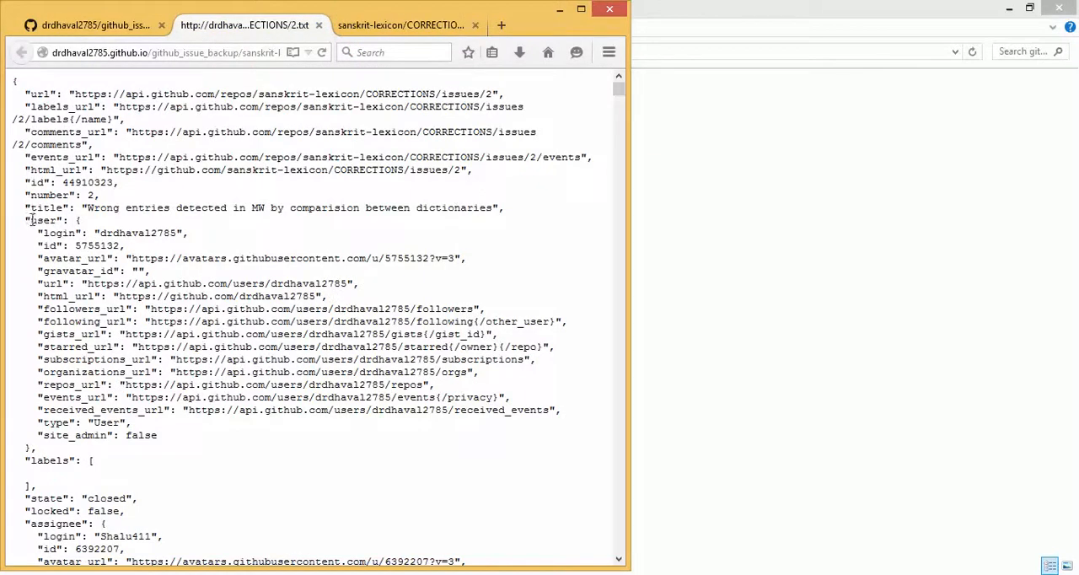
drag(28, 208, 124, 246)
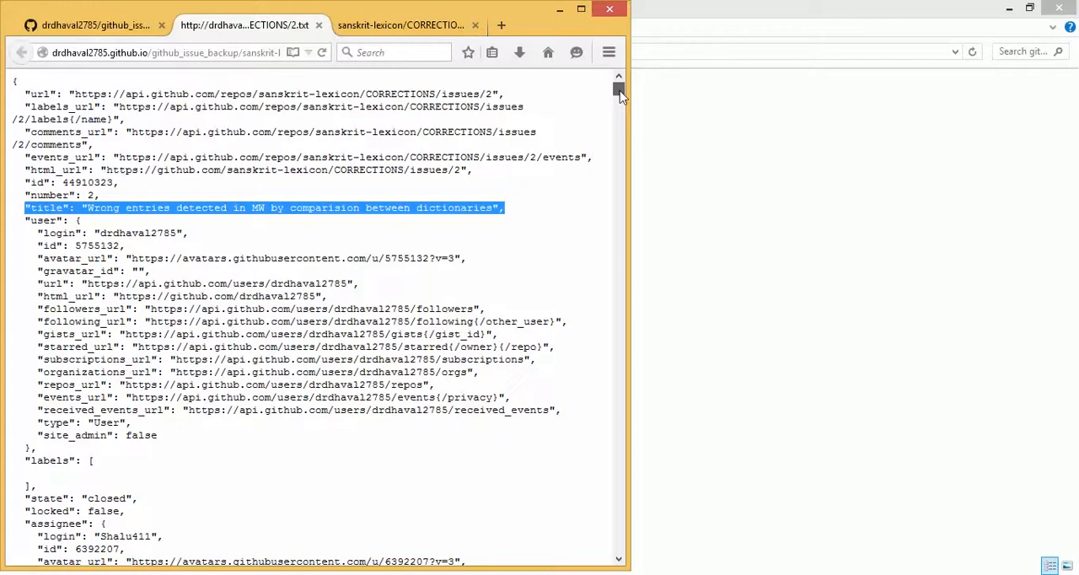
scroll(down, 3)
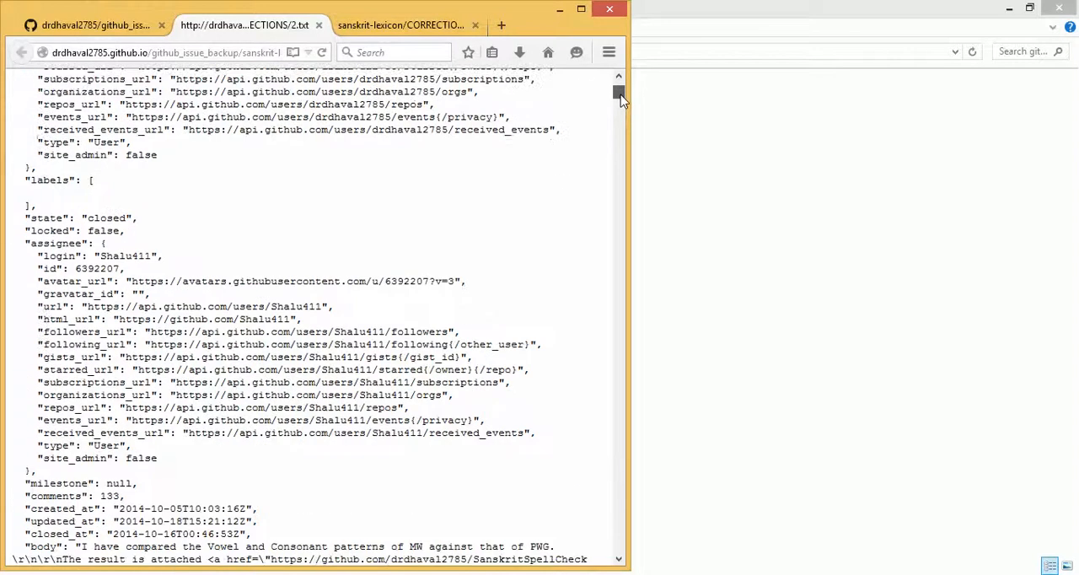
scroll(down, 3)
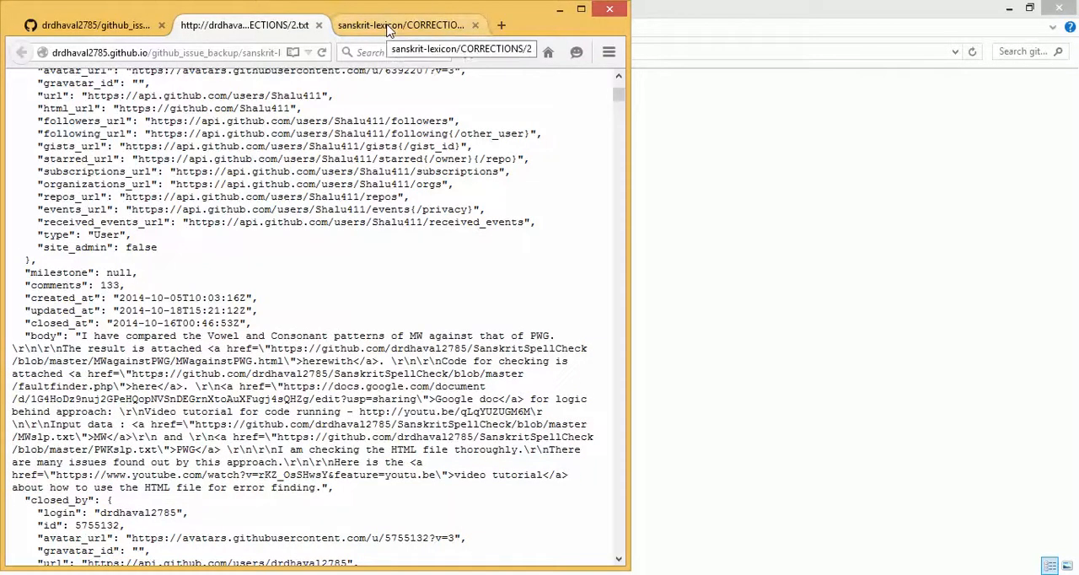
View the CORRECTIONS issue 2 HTML backup with its formatted title and threaded comments.
click(401, 23)
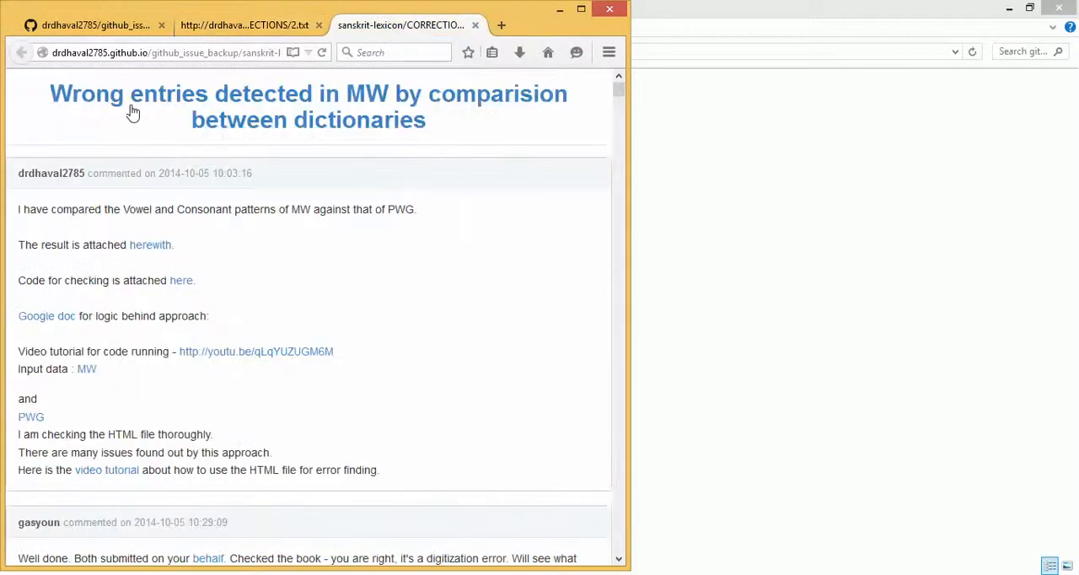
mouse_move(150, 244)
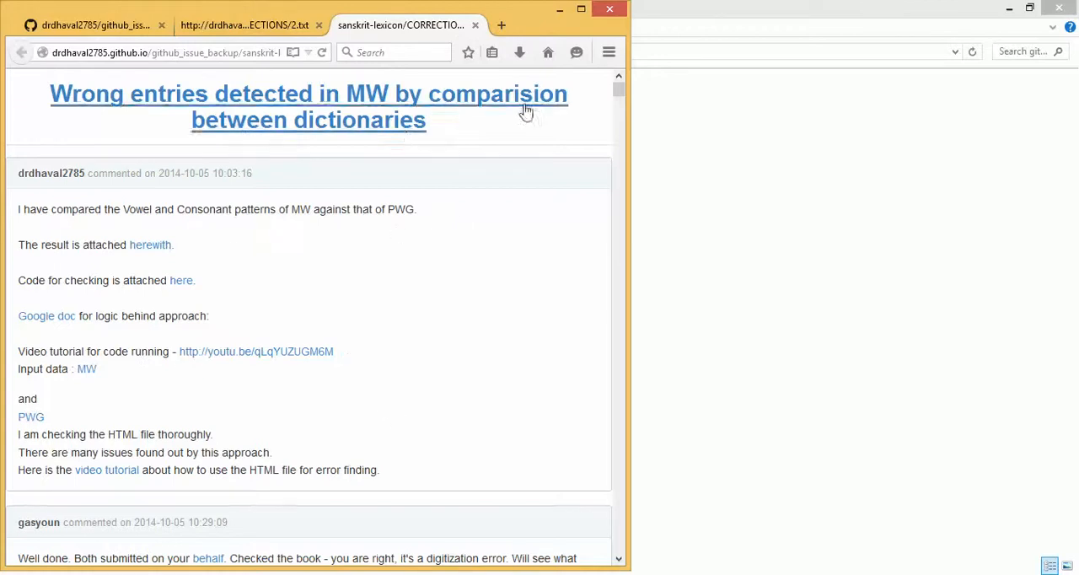
mouse_move(522, 287)
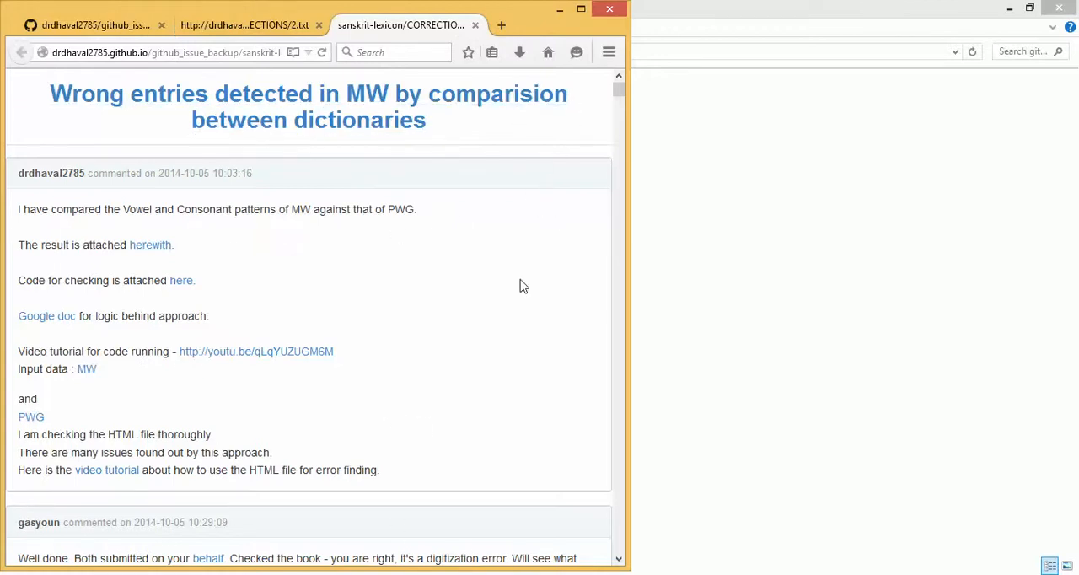
mouse_move(47, 177)
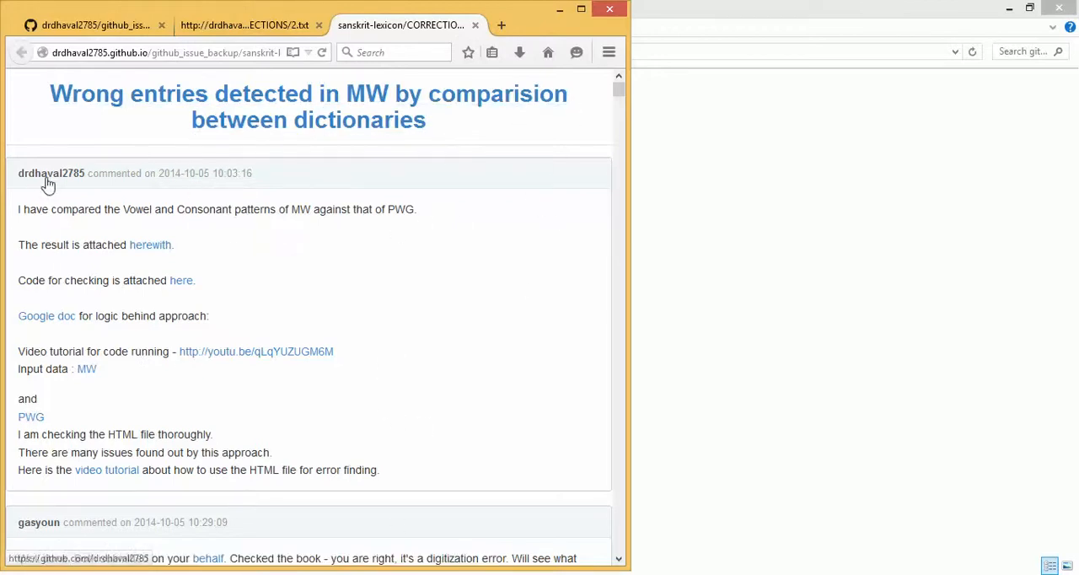
mouse_move(203, 172)
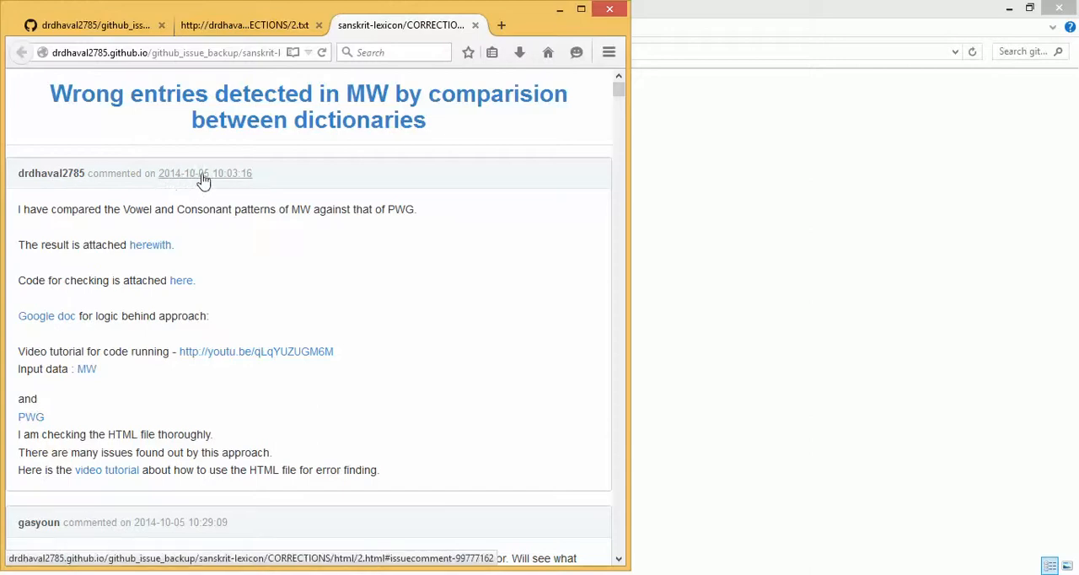
mouse_move(202, 178)
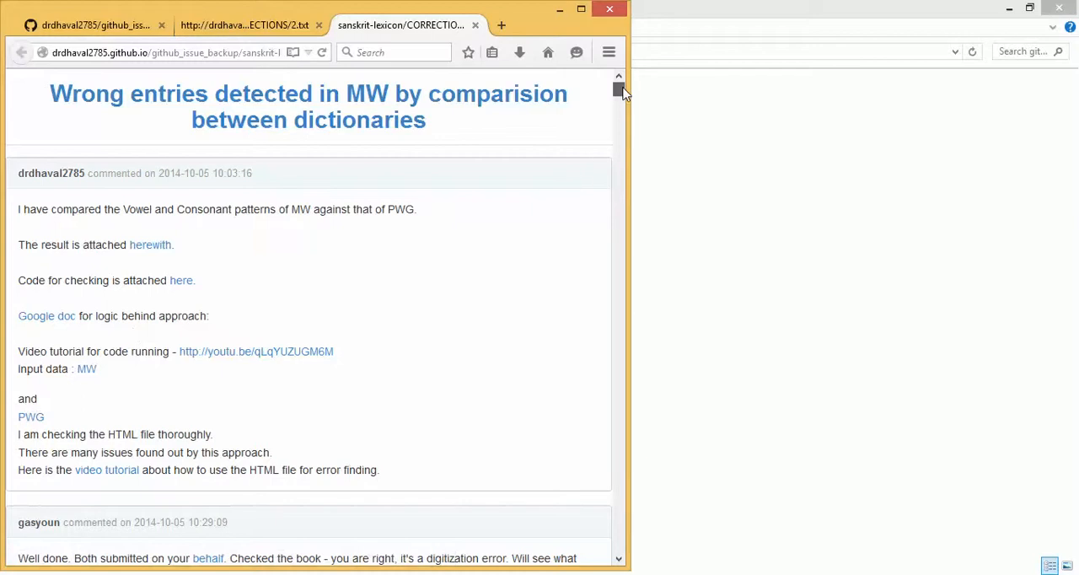
scroll(down, 3)
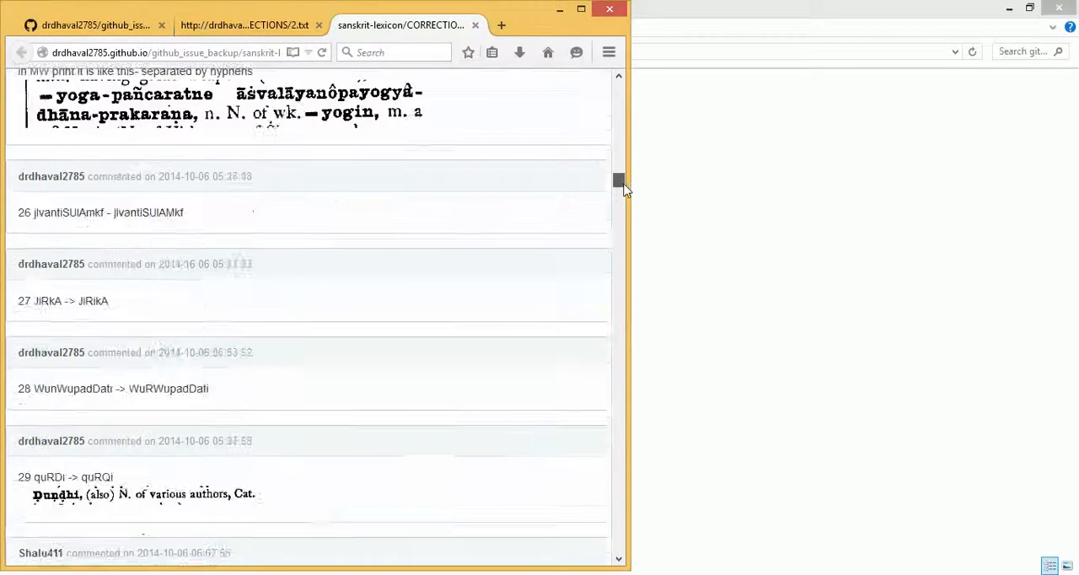
scroll(down, 3)
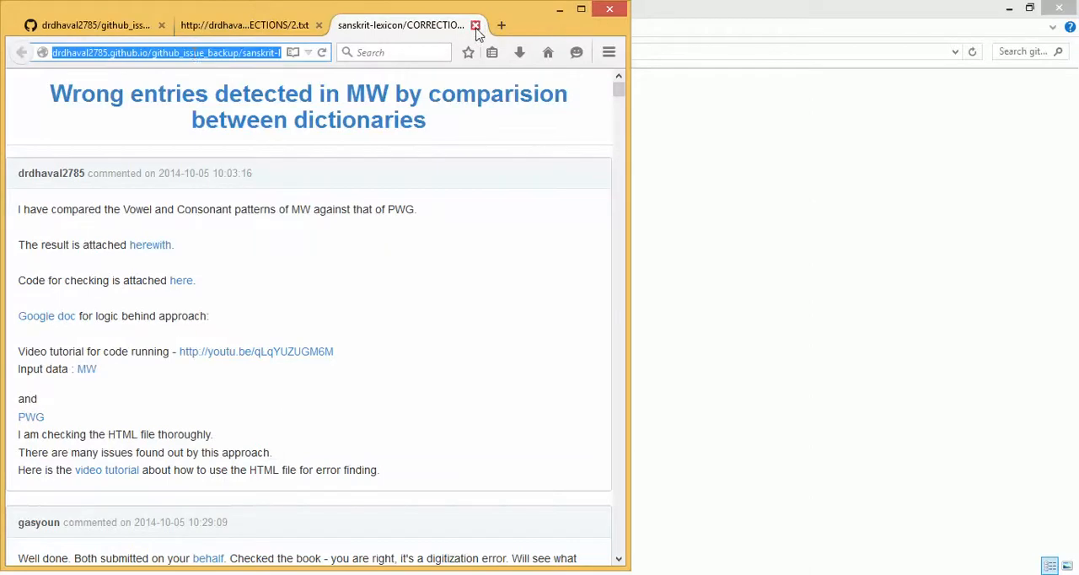
click(475, 25)
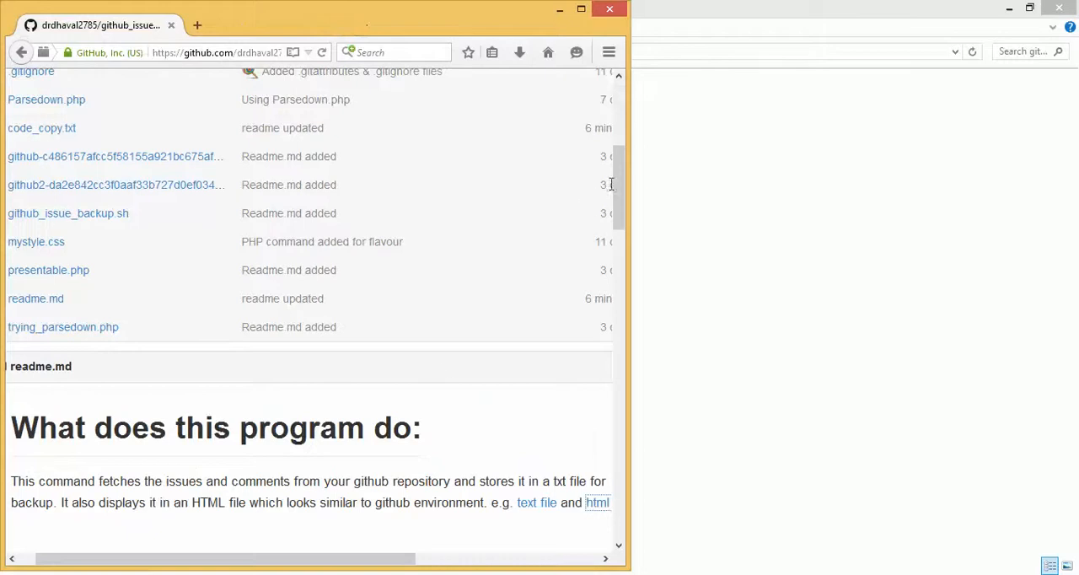
scroll(down, 3)
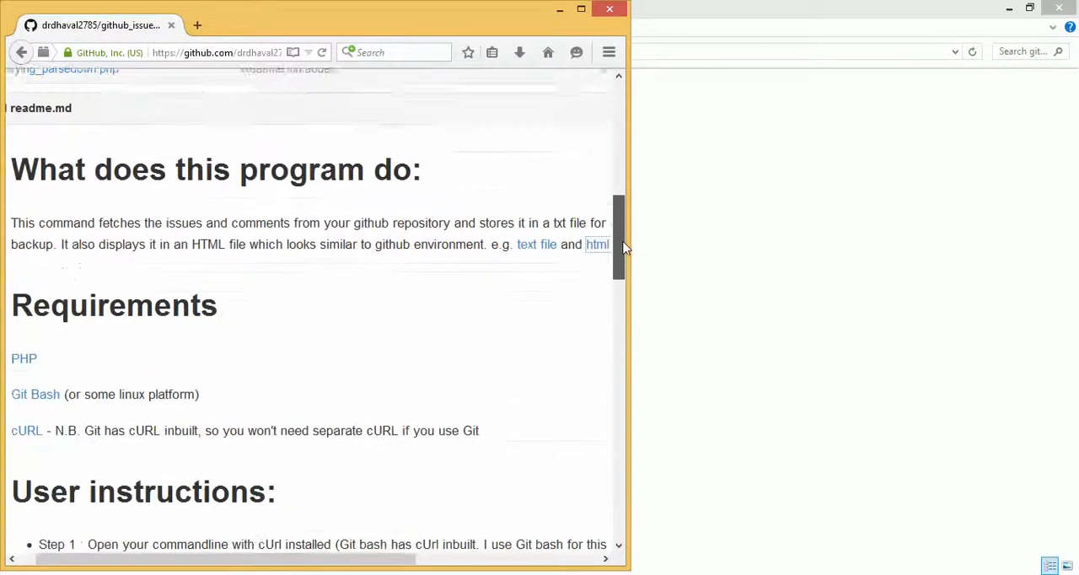
scroll(down, 3)
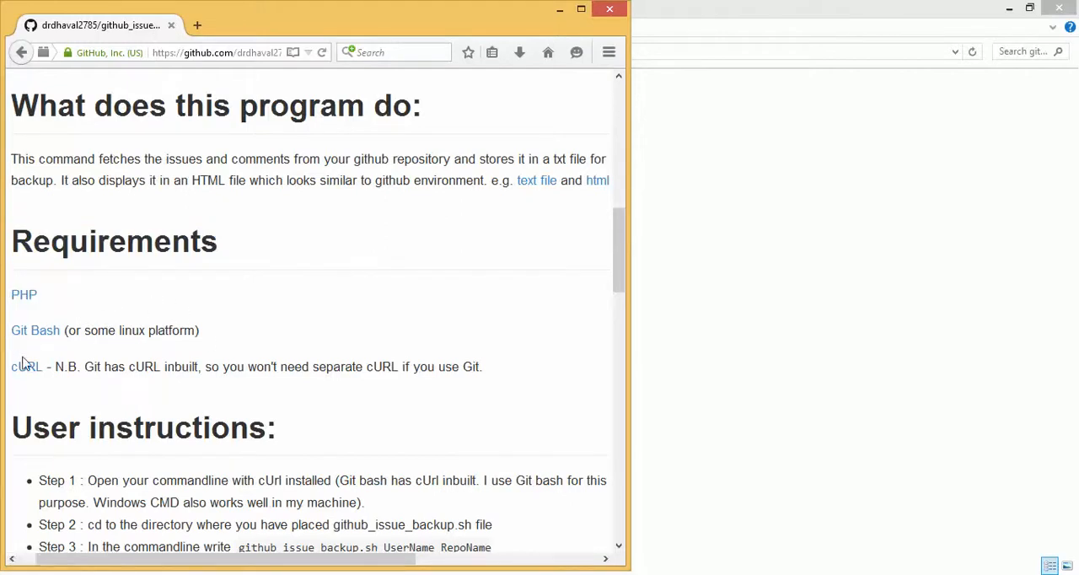
mouse_move(163, 315)
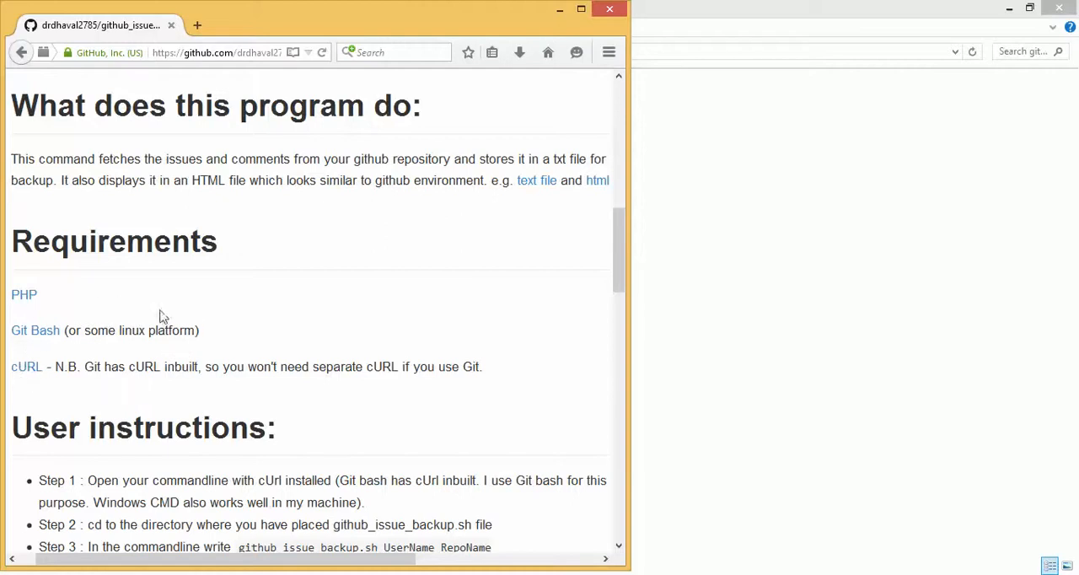
mouse_move(213, 337)
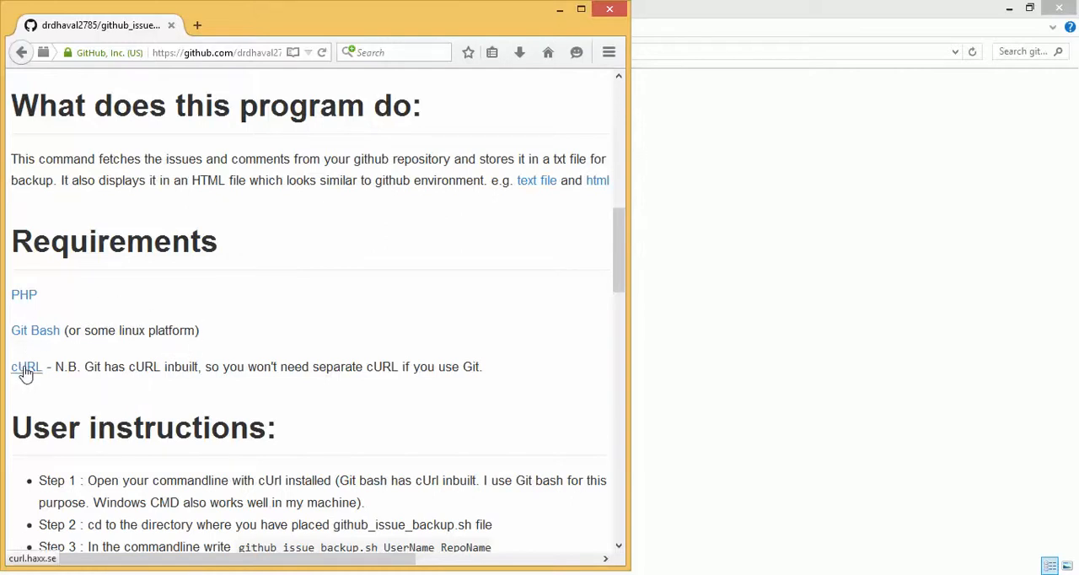
mouse_move(247, 392)
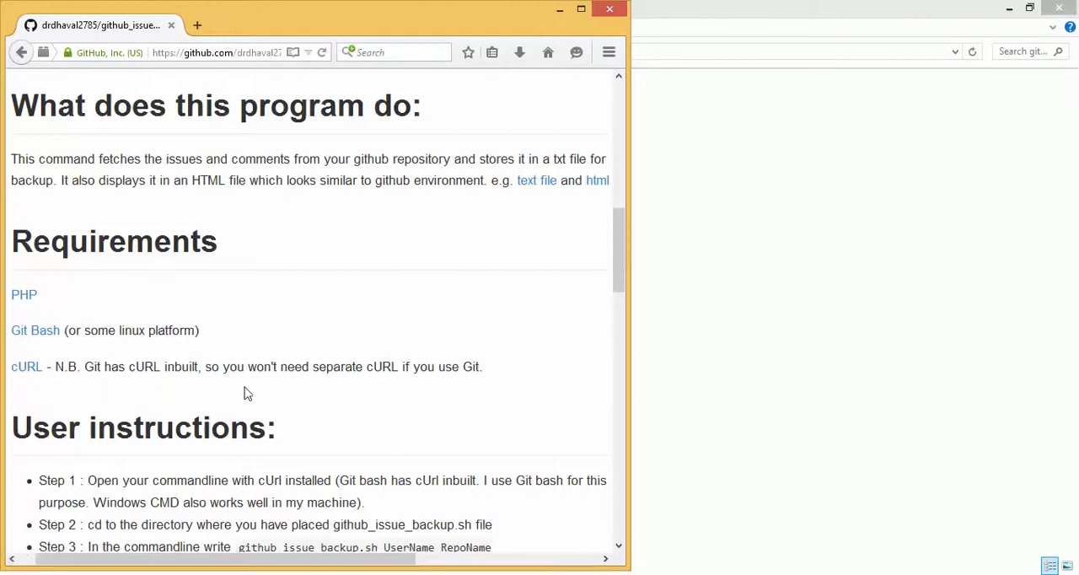
drag(84, 366, 166, 366)
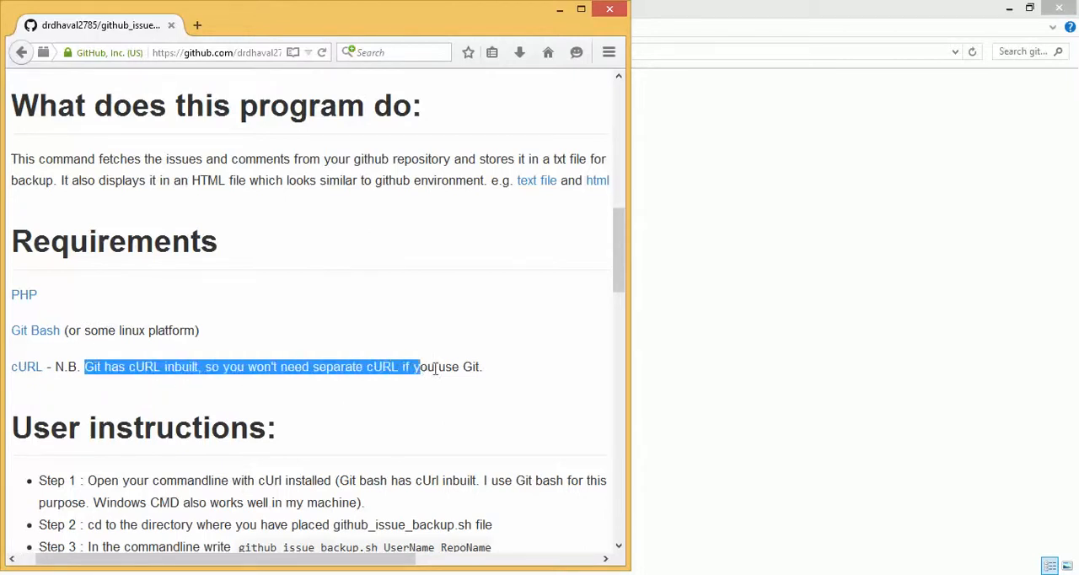
drag(419, 366, 485, 366)
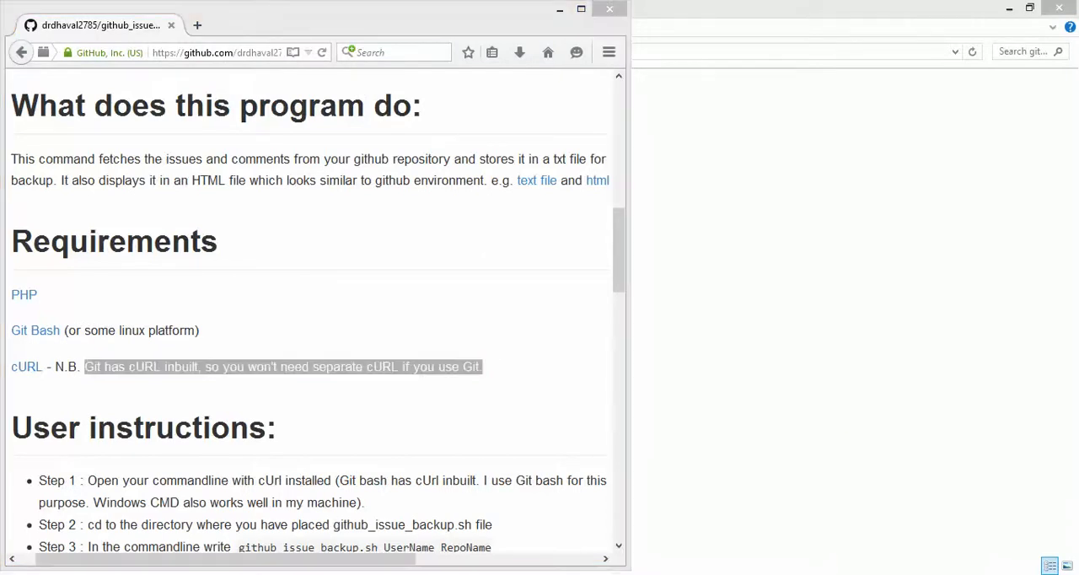
mouse_move(277, 496)
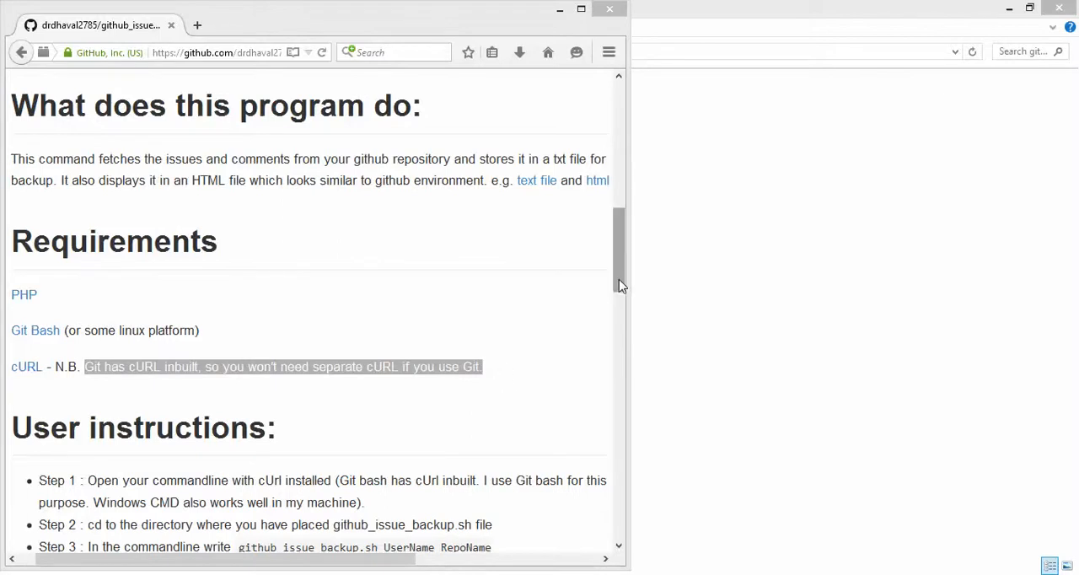
Review the readme's User instructions, then reveal the desktop with the Git Bash shortcut.
scroll(down, 3)
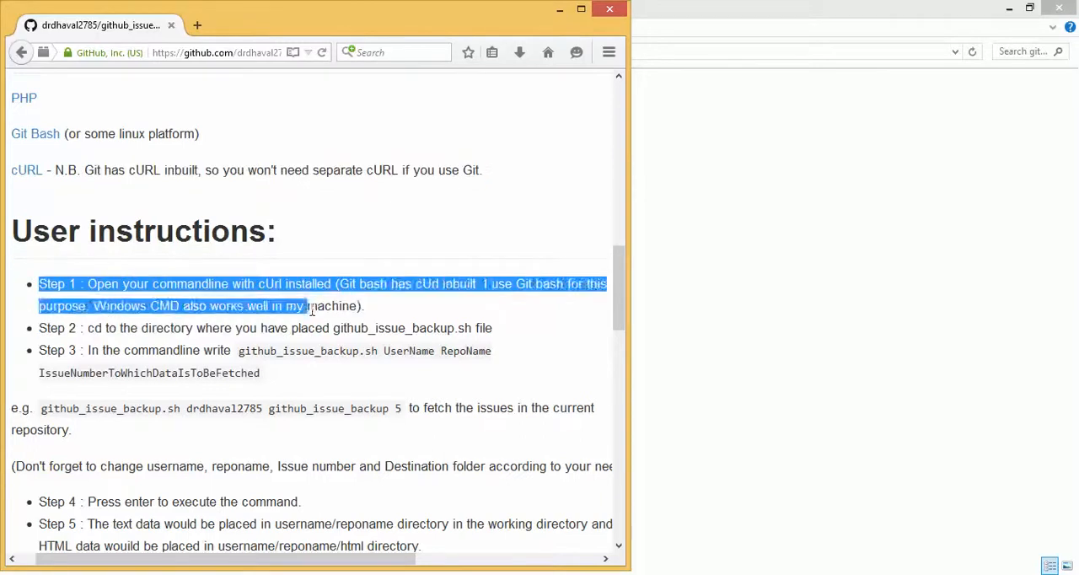
key(alt+tab)
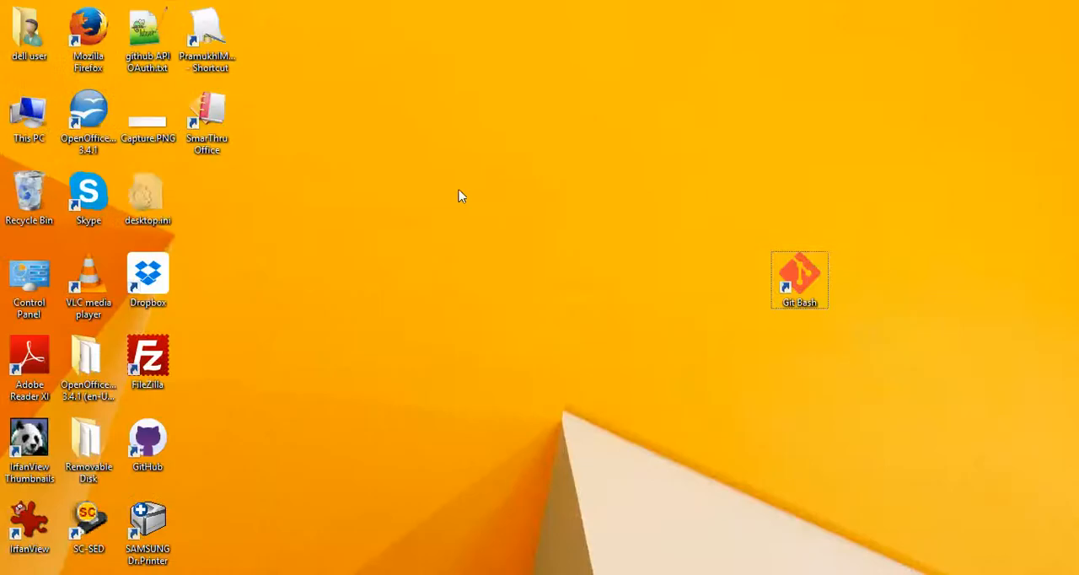
Launch Git Bash from the desktop shortcut and place it beside the browser.
click(800, 280)
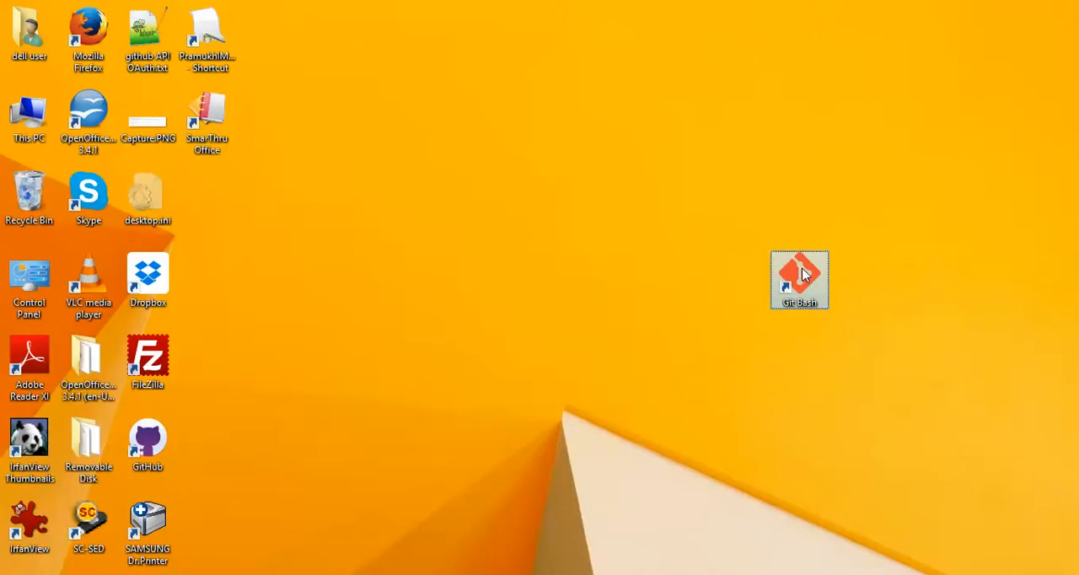
double_click(799, 280)
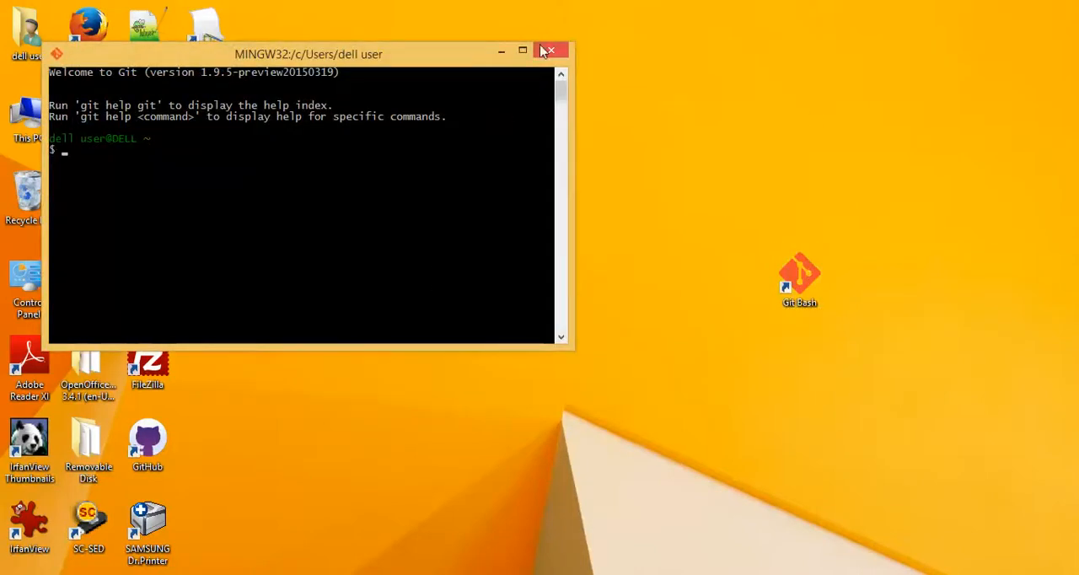
click(551, 51)
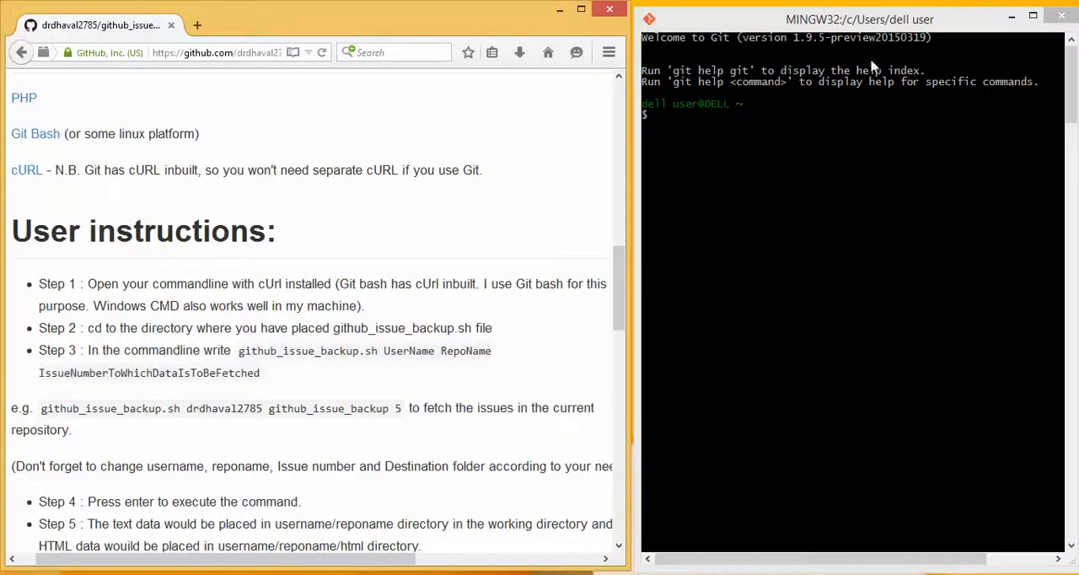
mouse_move(701, 124)
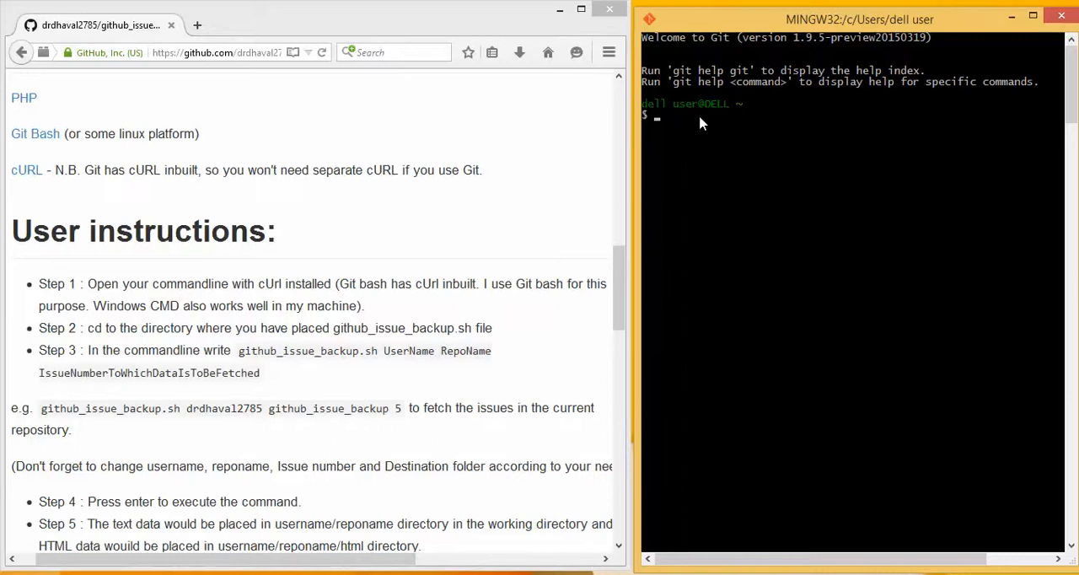
Change directory to e: then c_drive/xampp/htdocs/github_issue_backup.
text(e:)
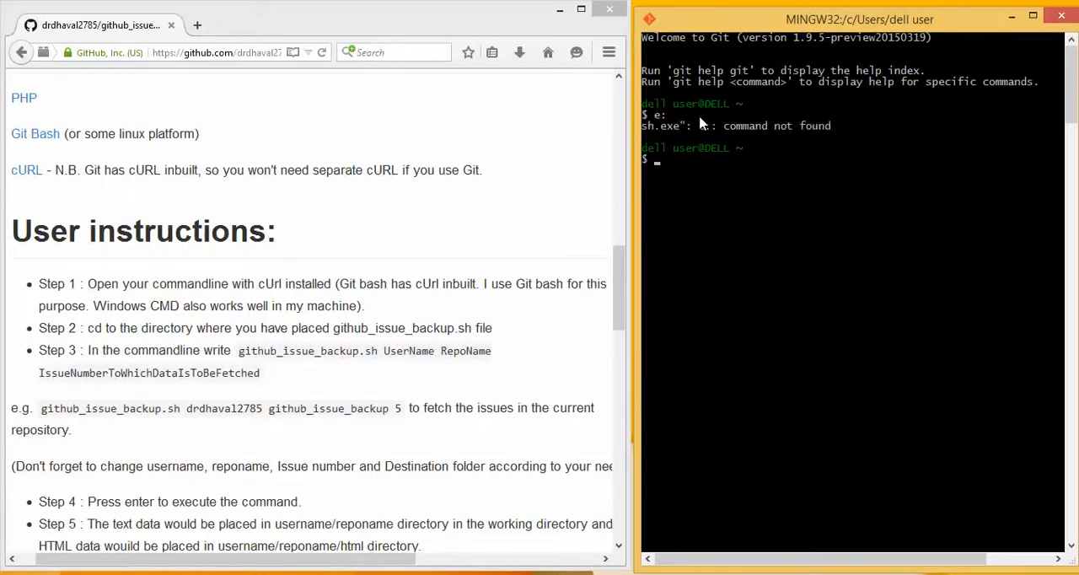
text(cd c)
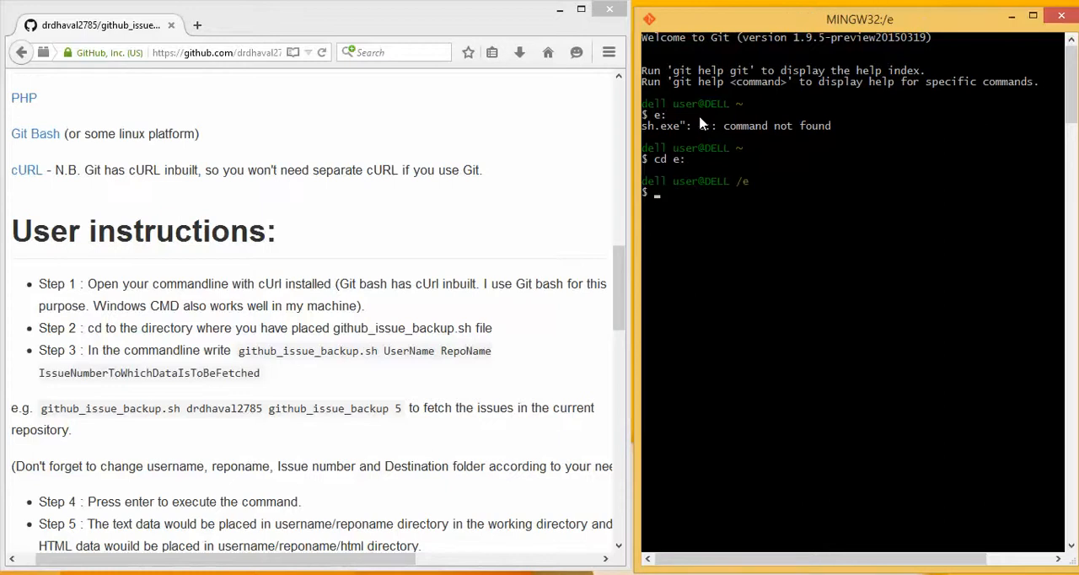
text(cd c)
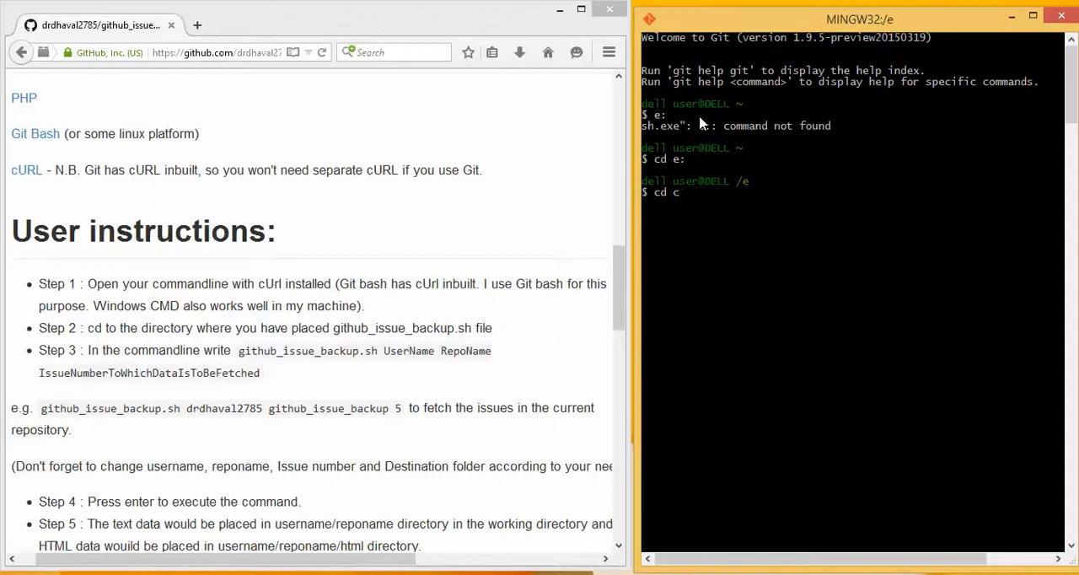
text(_drive)
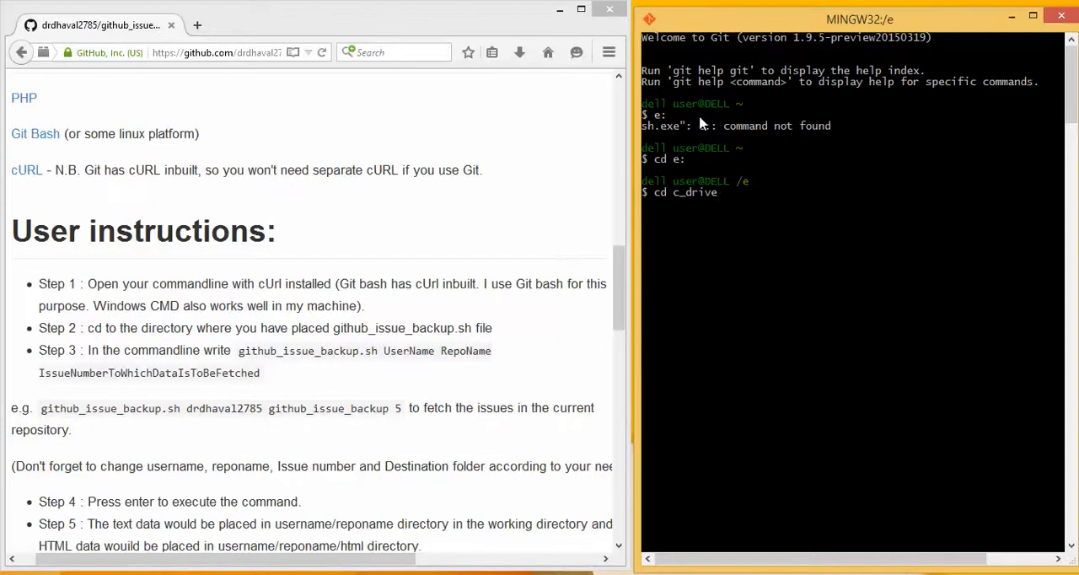
text(/xampp/)
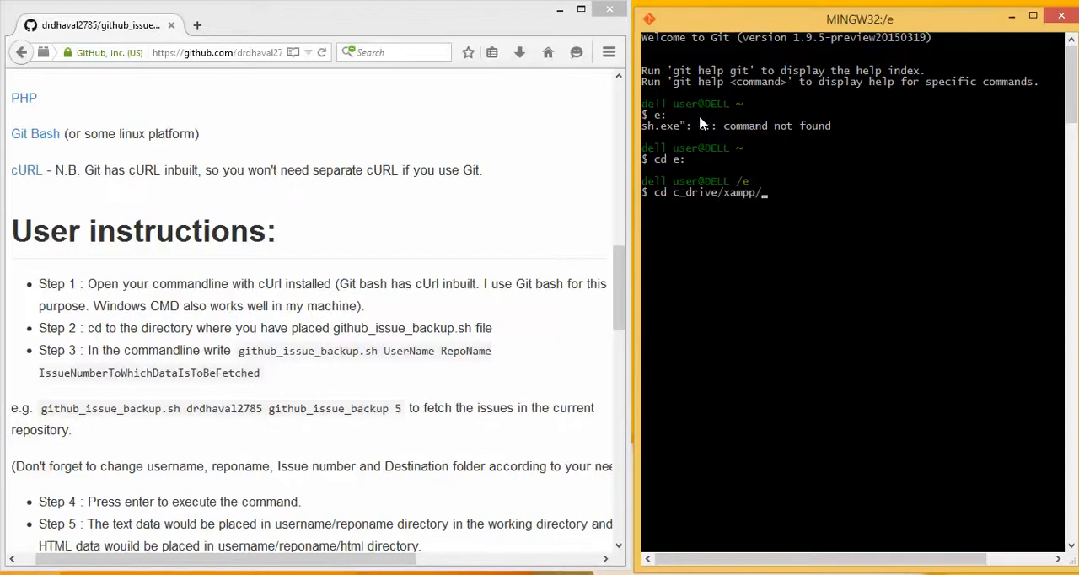
text(htdocs/github_issue_backup)
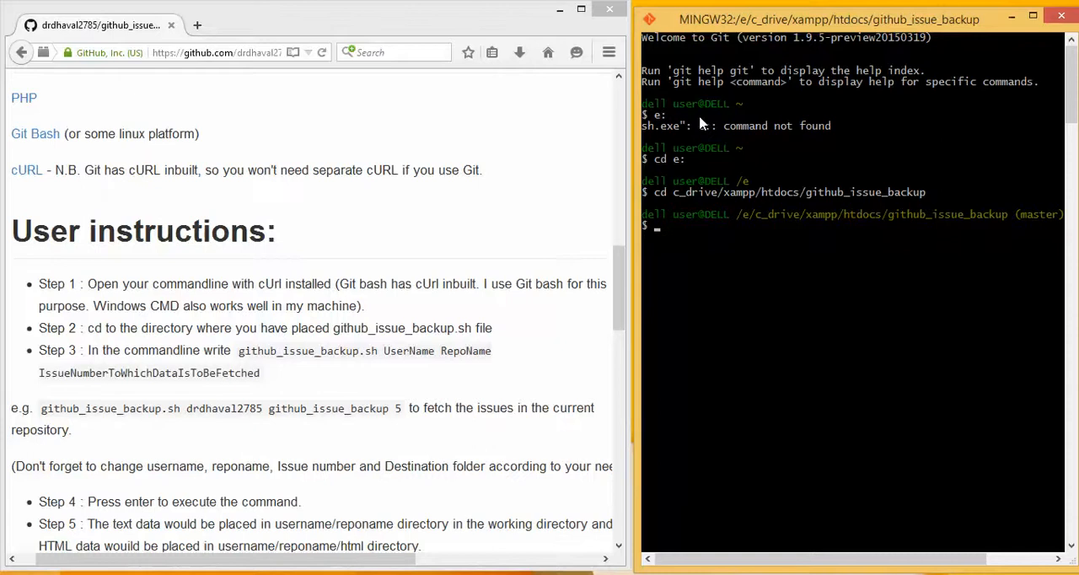
mouse_move(209, 213)
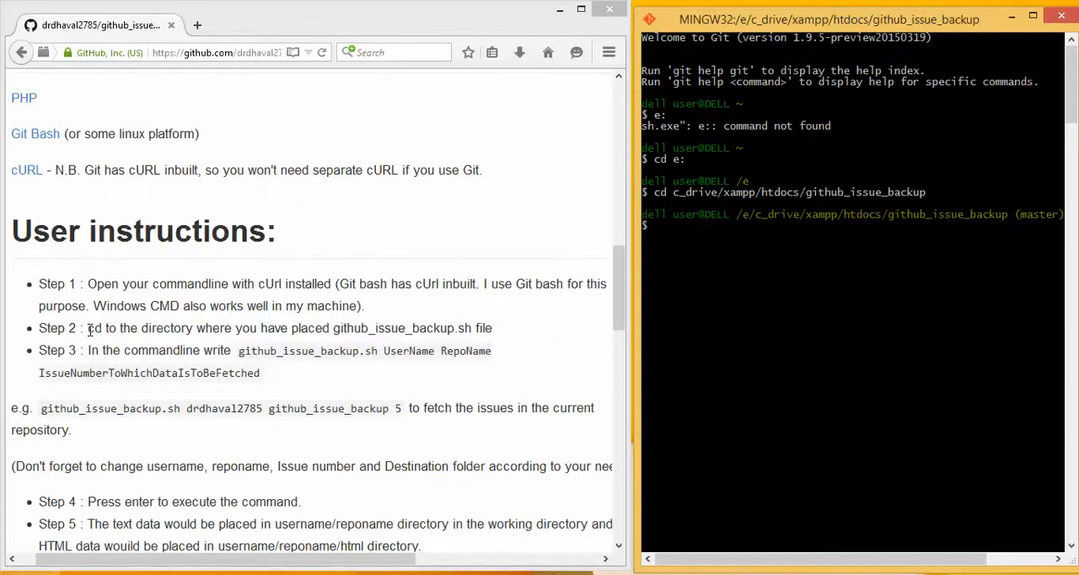
Highlight the readme's steps 2 and 3 about changing folder and running the script.
drag(88, 329, 486, 329)
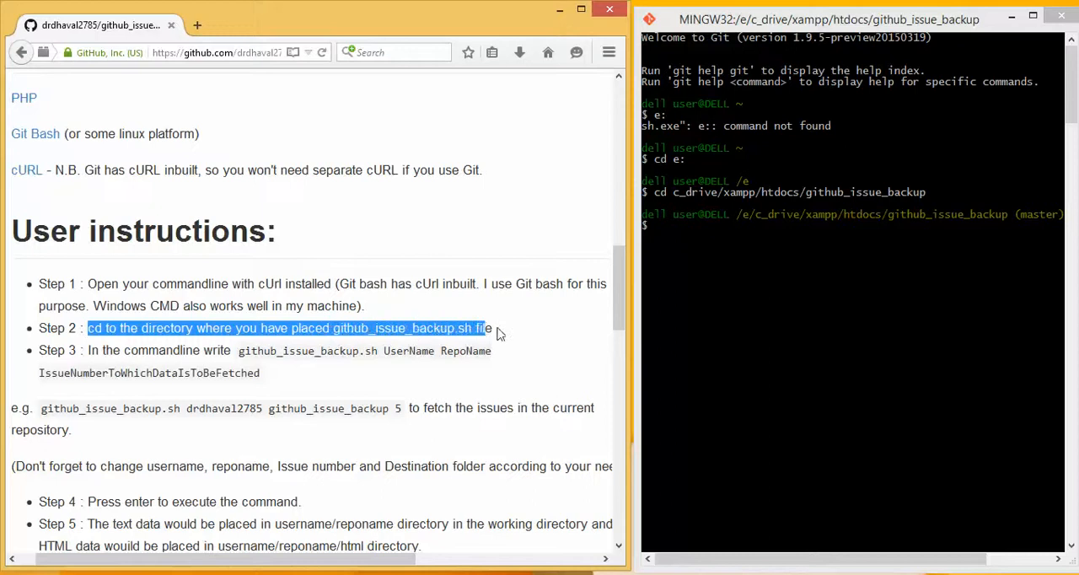
click(388, 327)
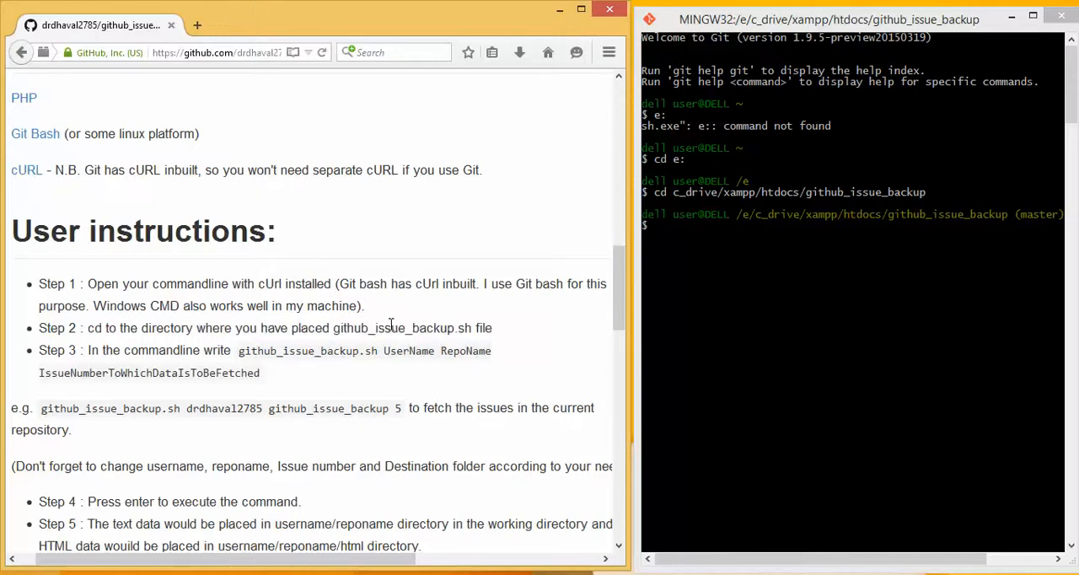
drag(334, 329, 435, 350)
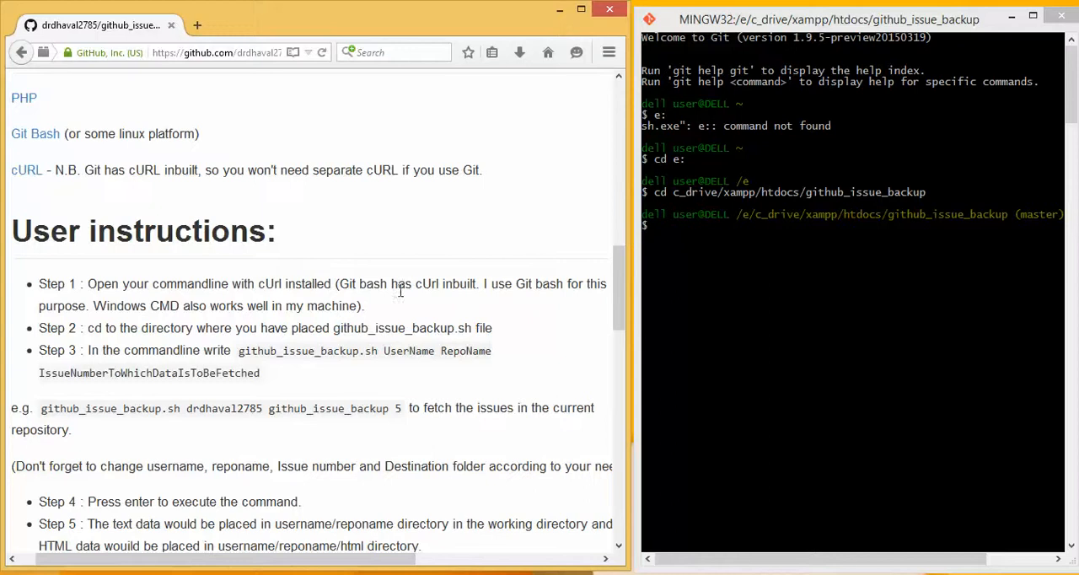
drag(159, 305, 492, 329)
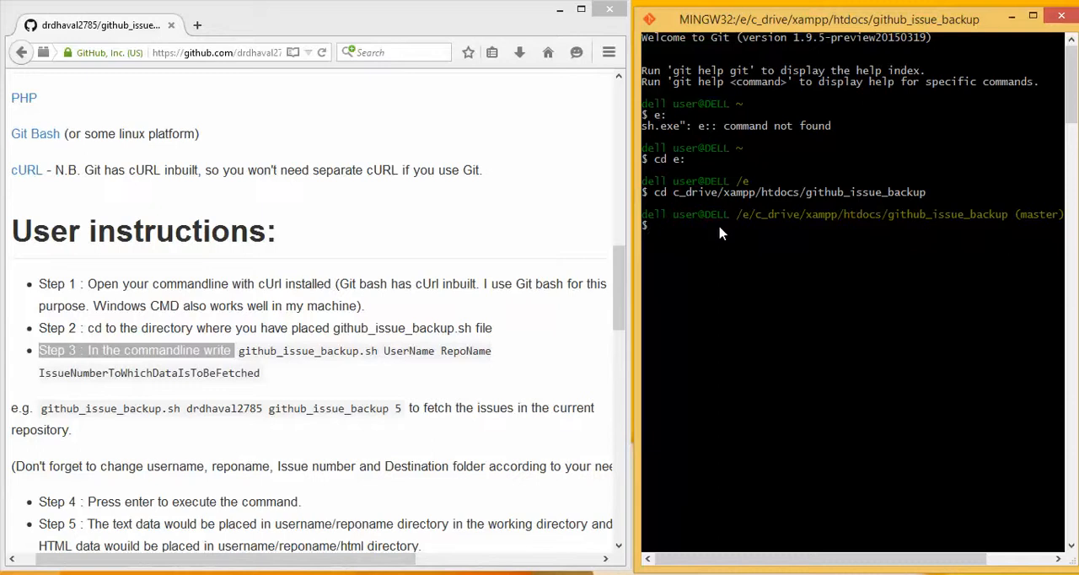
Enter github_issue_backup.sh drdhaval2785 at the prompt without running it.
text(githu)
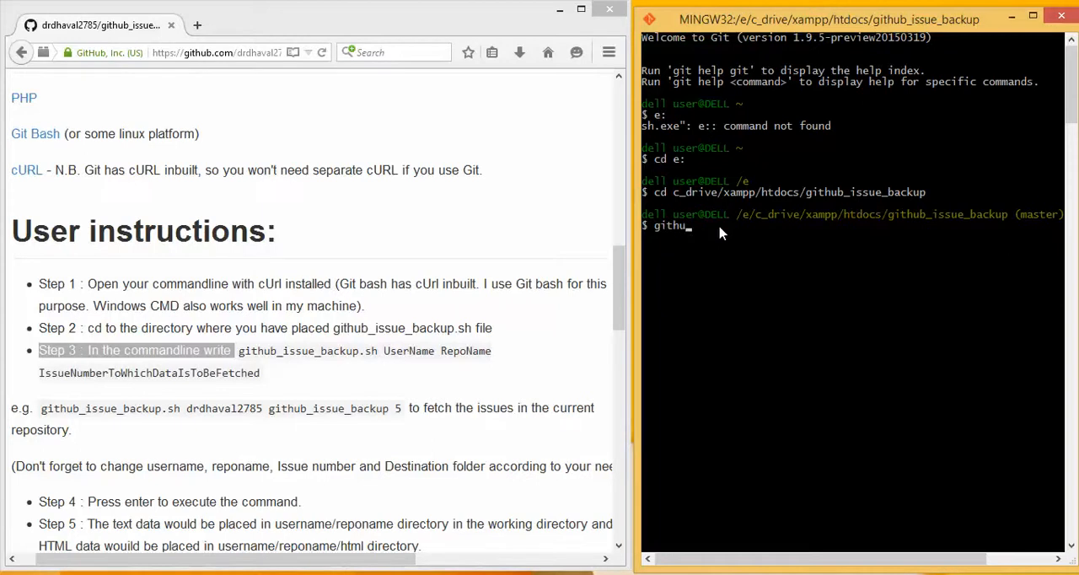
text(b_issue)
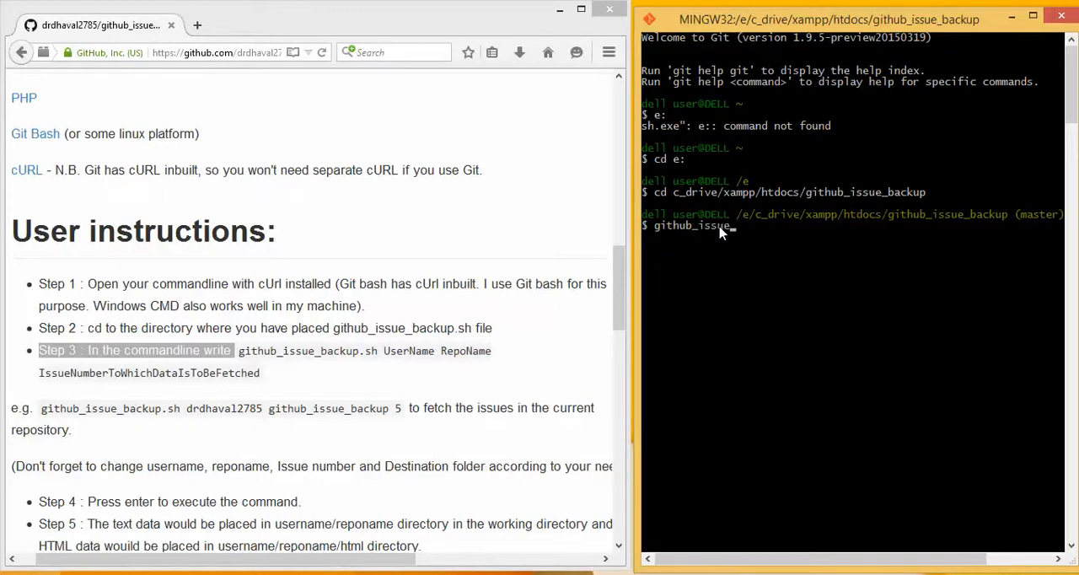
text(_backup)
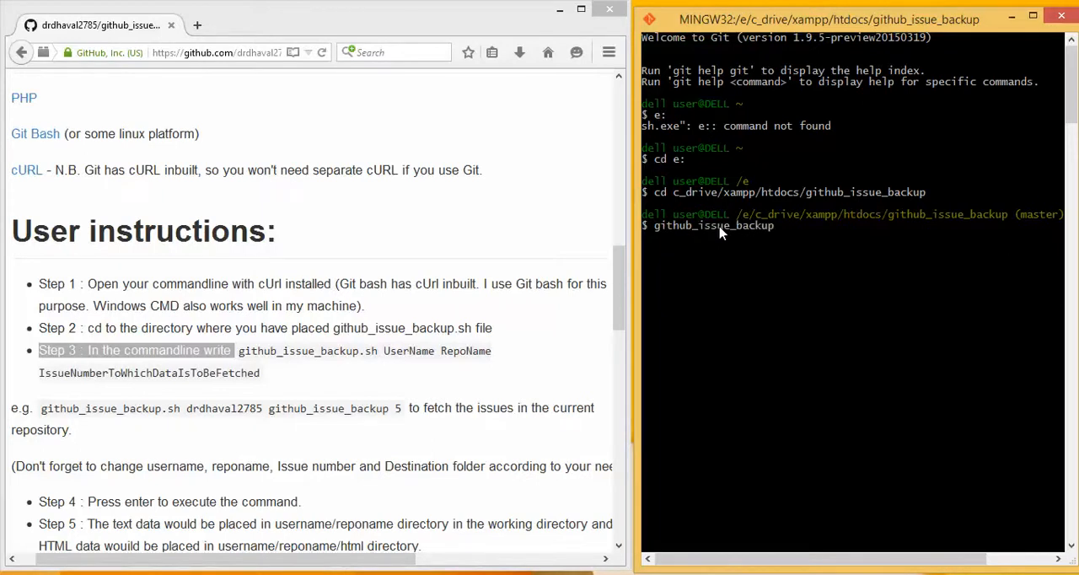
text(.sh)
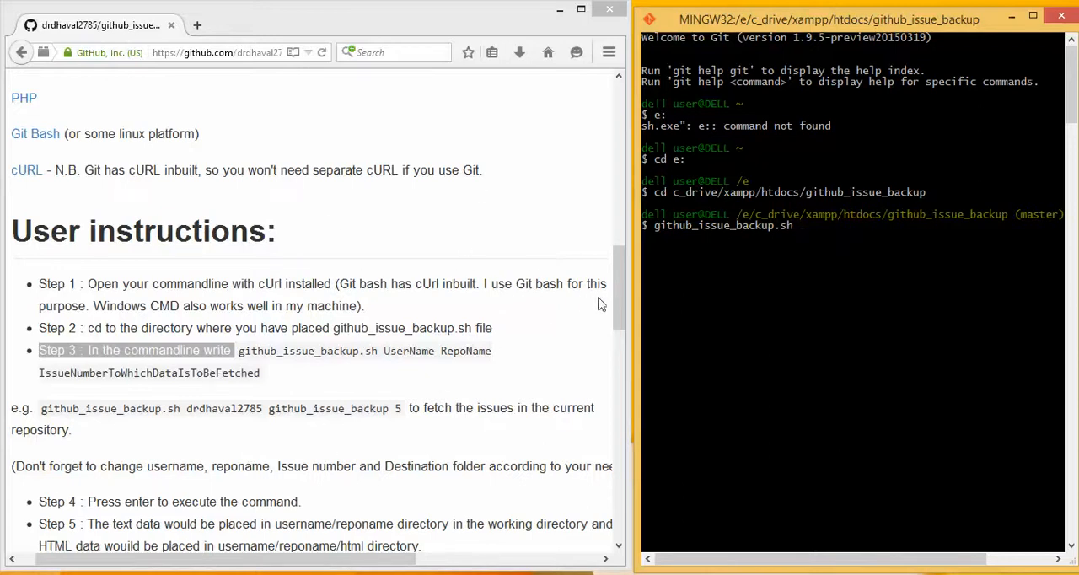
text(d)
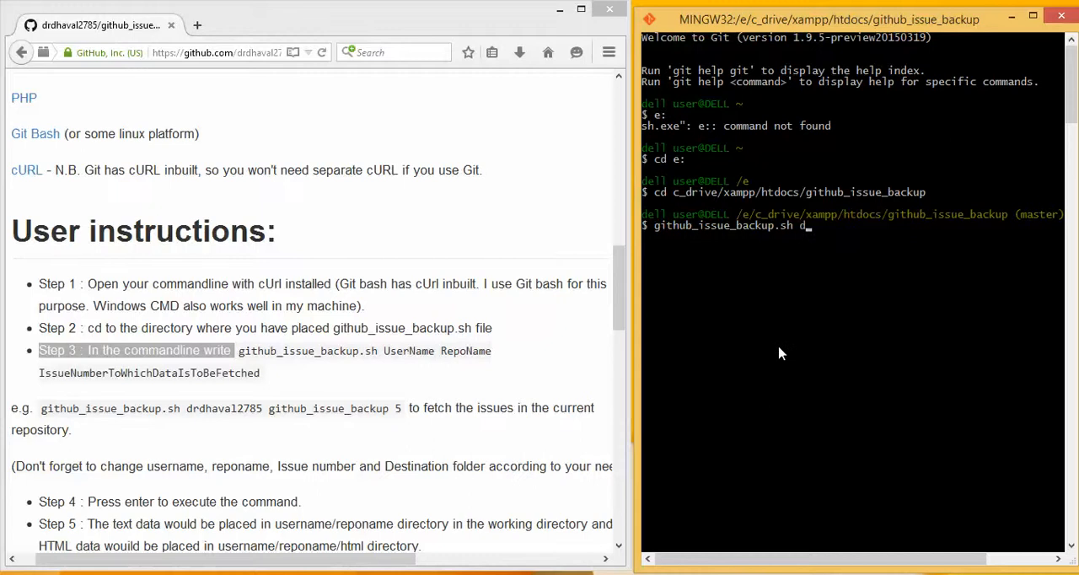
text(rdhaval)
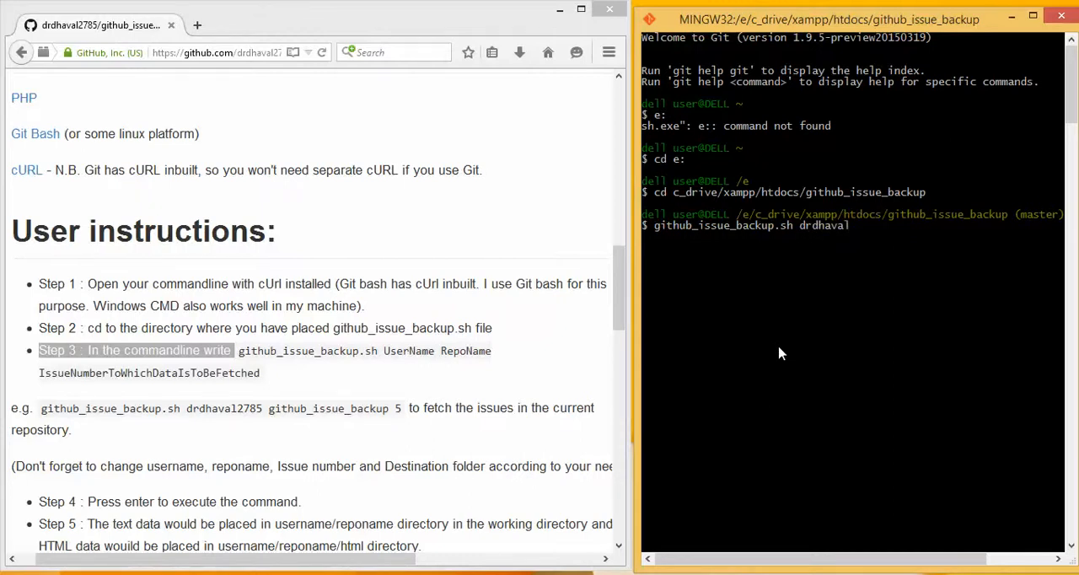
text(2785)
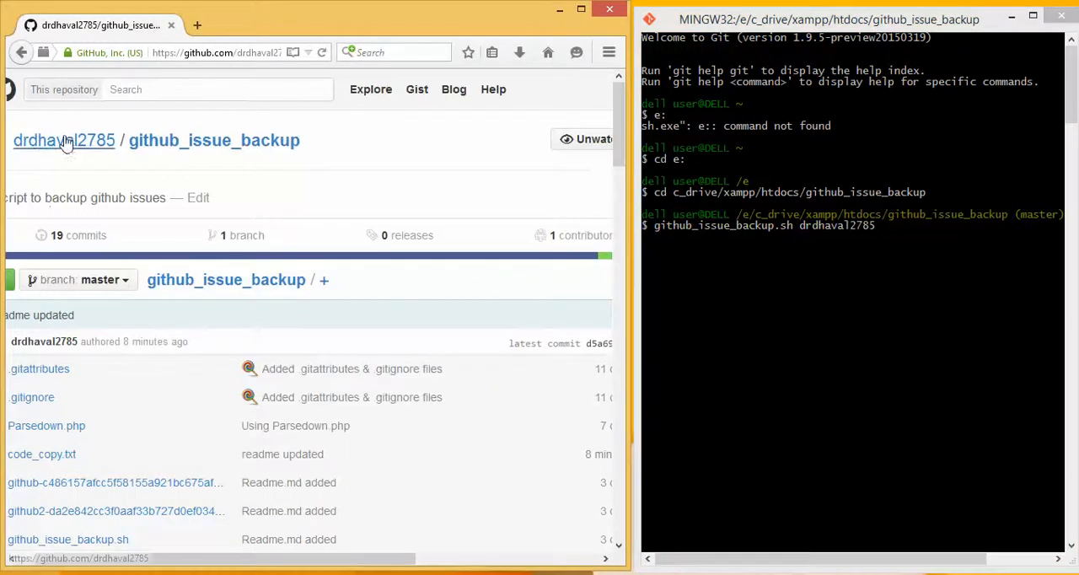
mouse_move(226, 160)
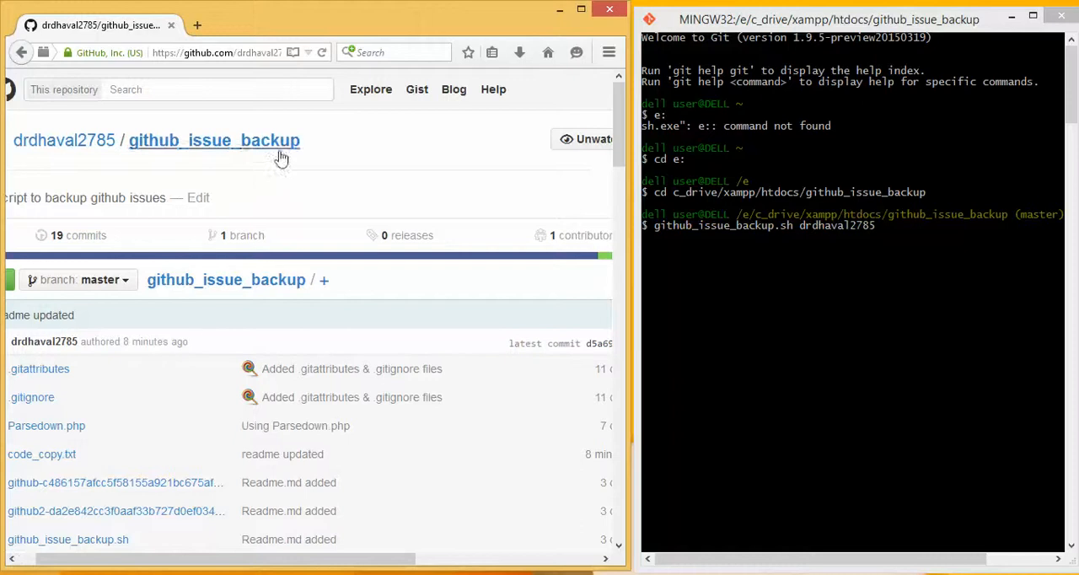
Add the repository name github_issue_backup to the command while highlighting the Step 3 syntax.
scroll(down, 3)
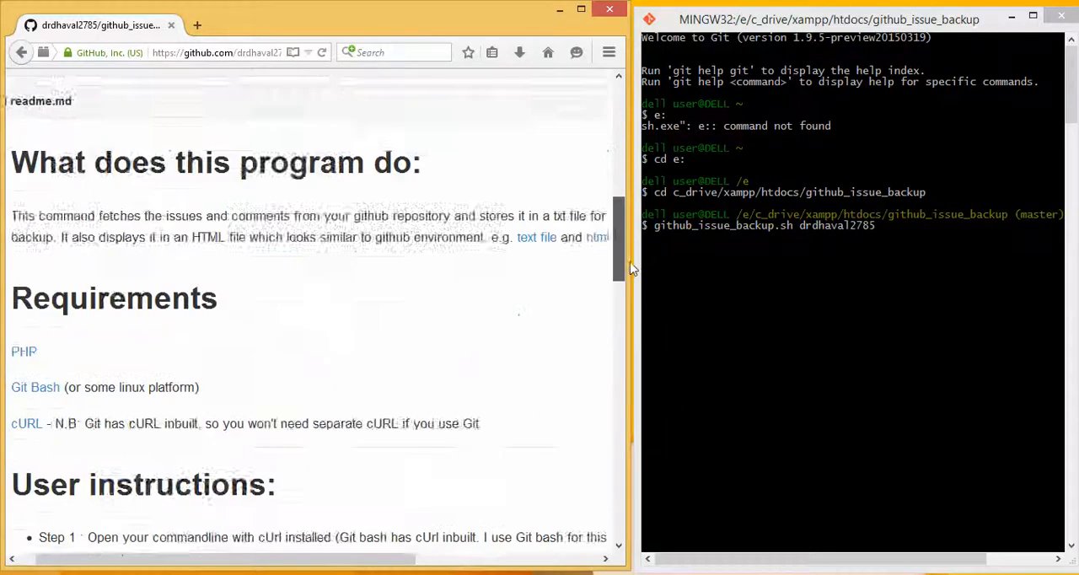
scroll(down, 3)
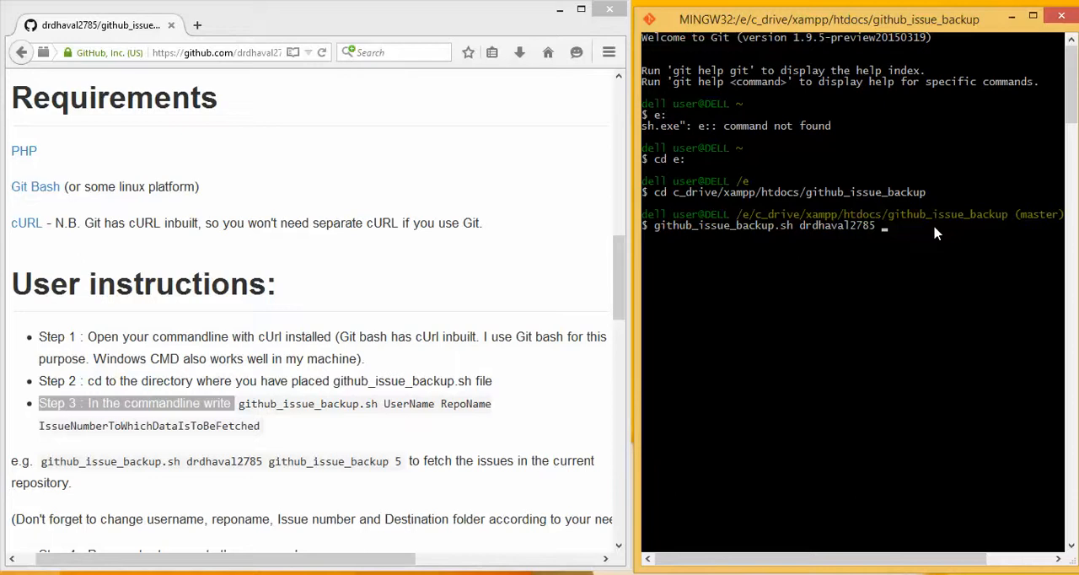
text(github_issue_backup)
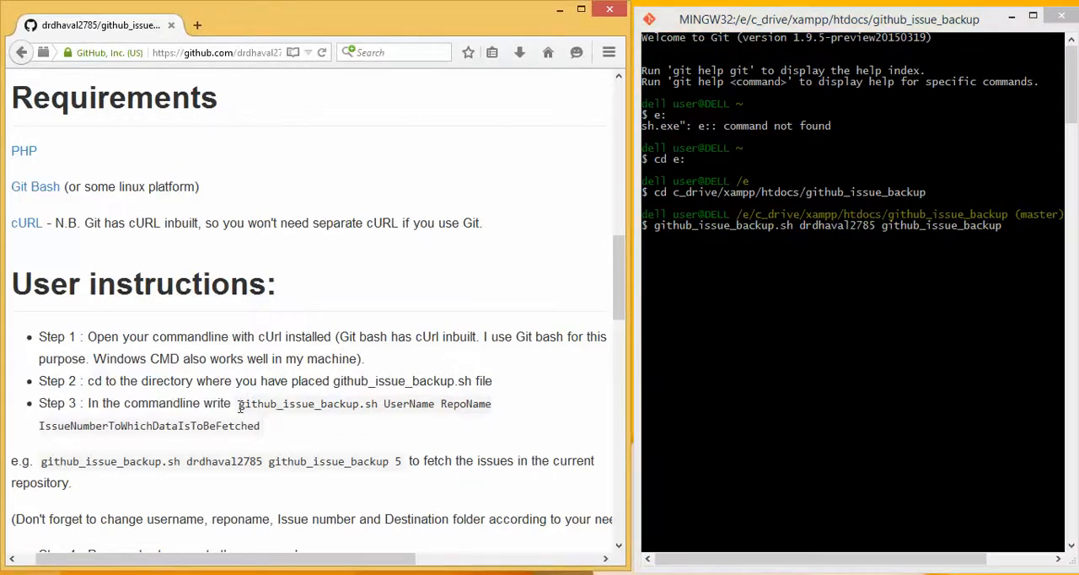
drag(240, 405, 492, 404)
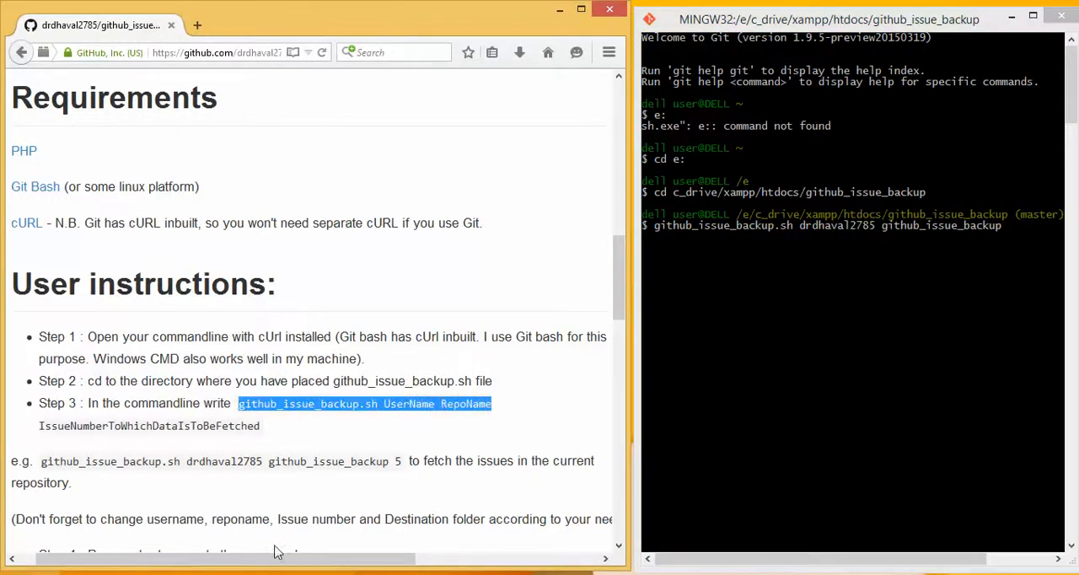
scroll(right, 3)
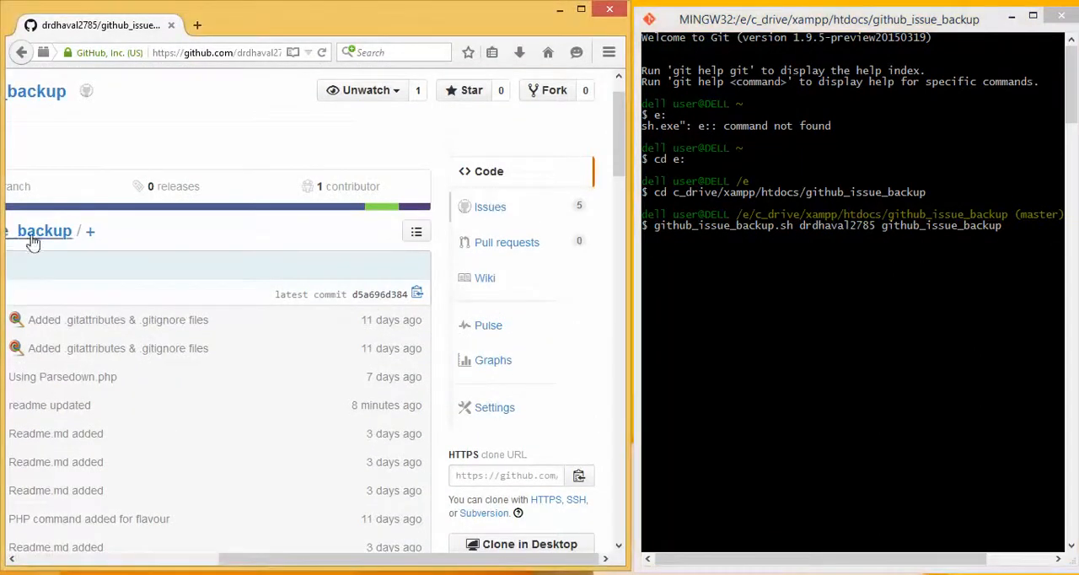
click(488, 206)
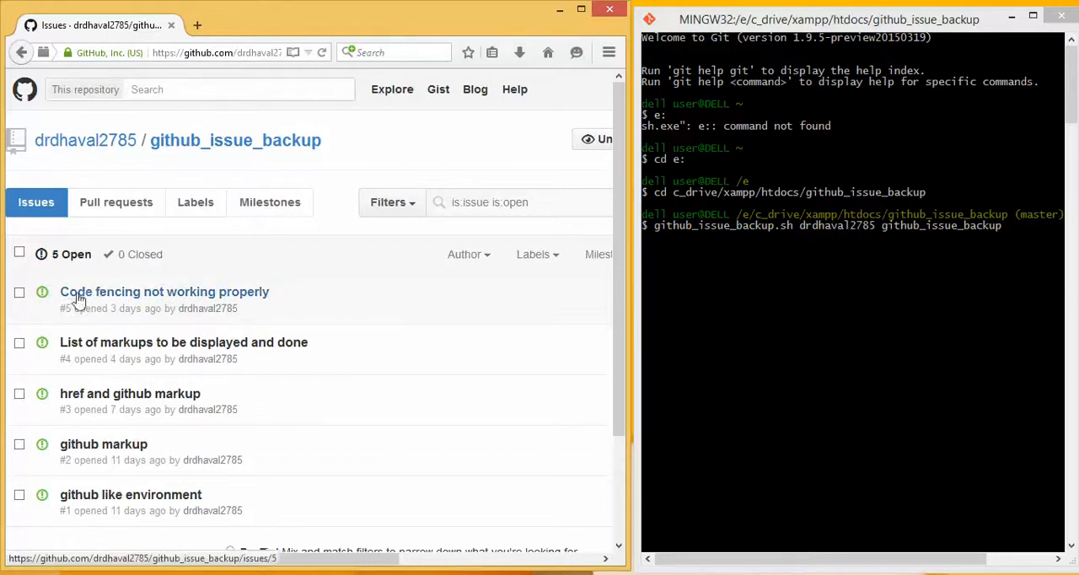
mouse_move(21, 52)
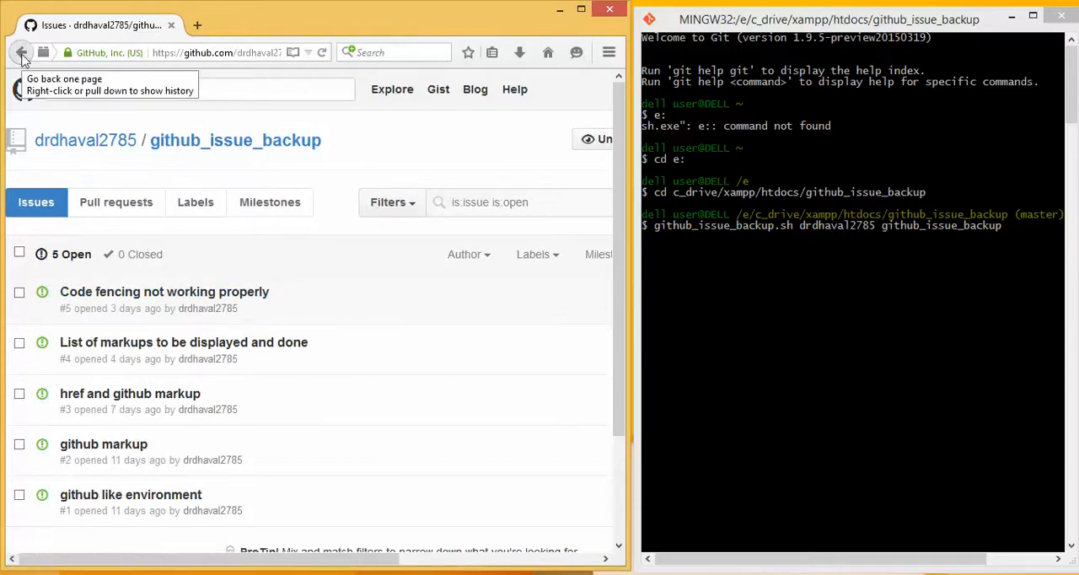
click(22, 52)
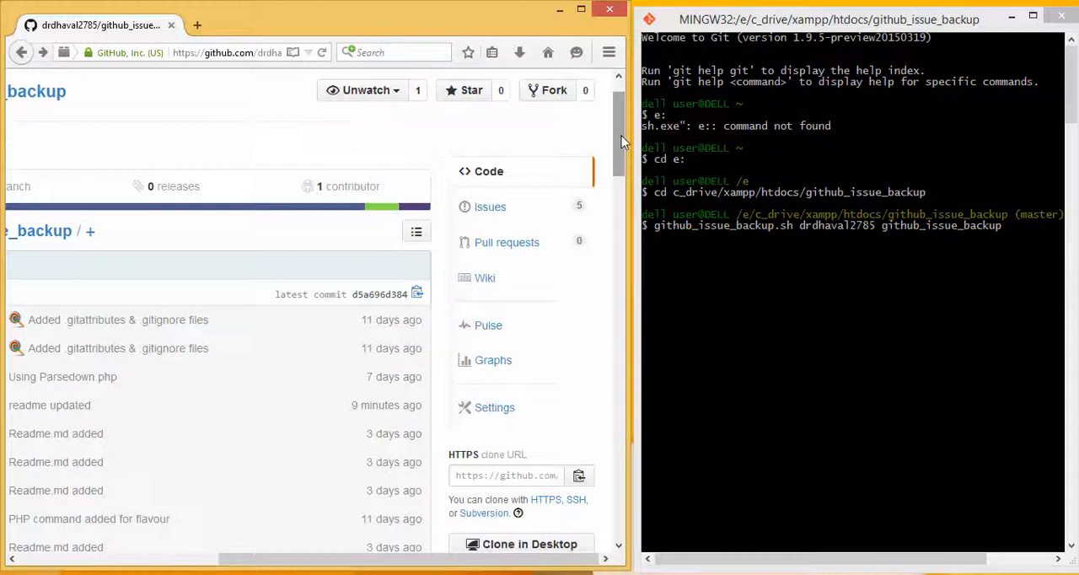
scroll(right, 3)
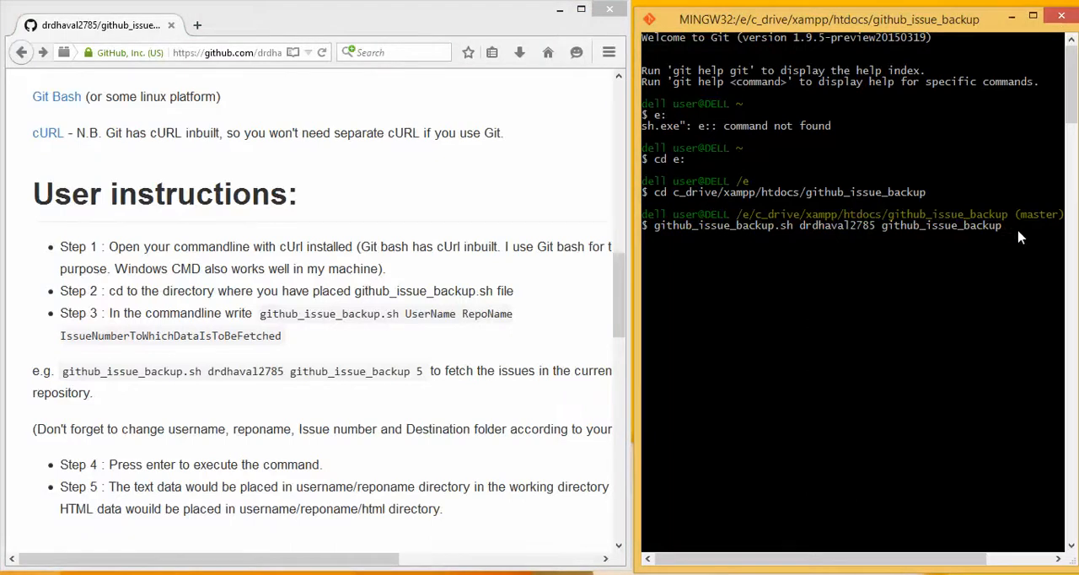
Append issue number 5 to the command and run the backup.
text(5)
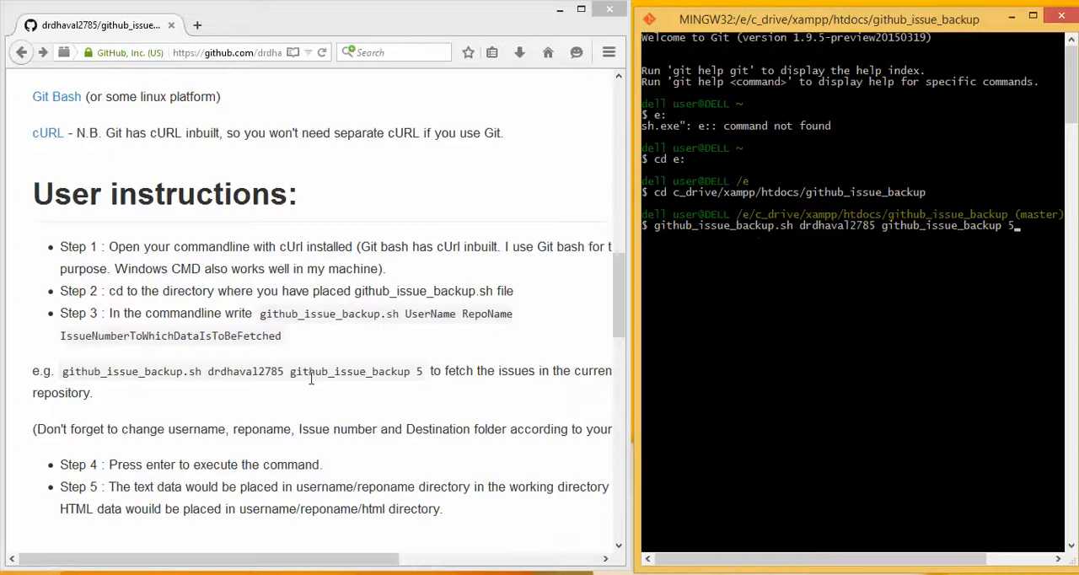
mouse_move(802, 229)
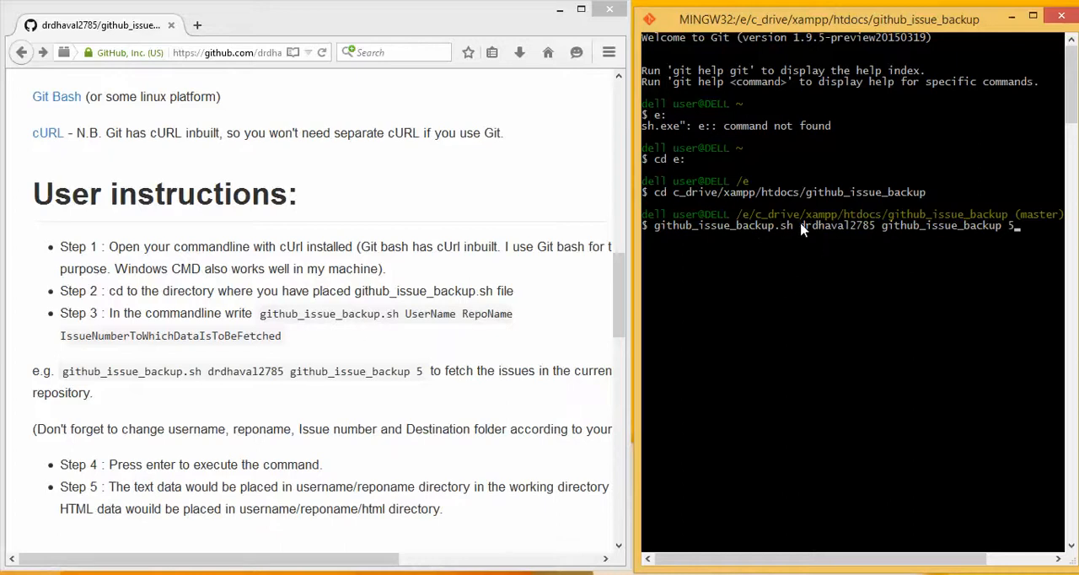
mouse_move(826, 245)
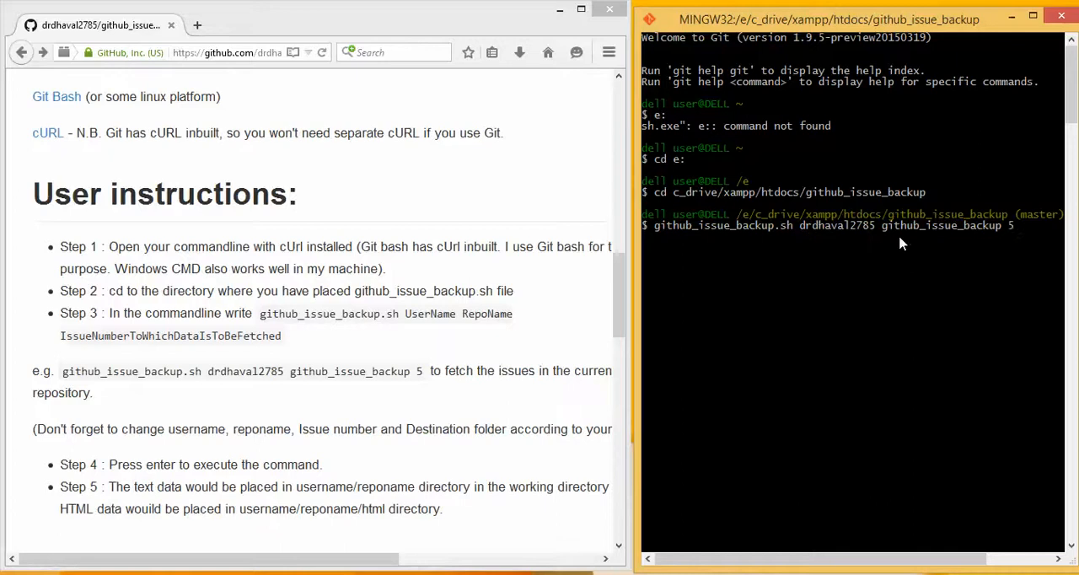
mouse_move(1018, 236)
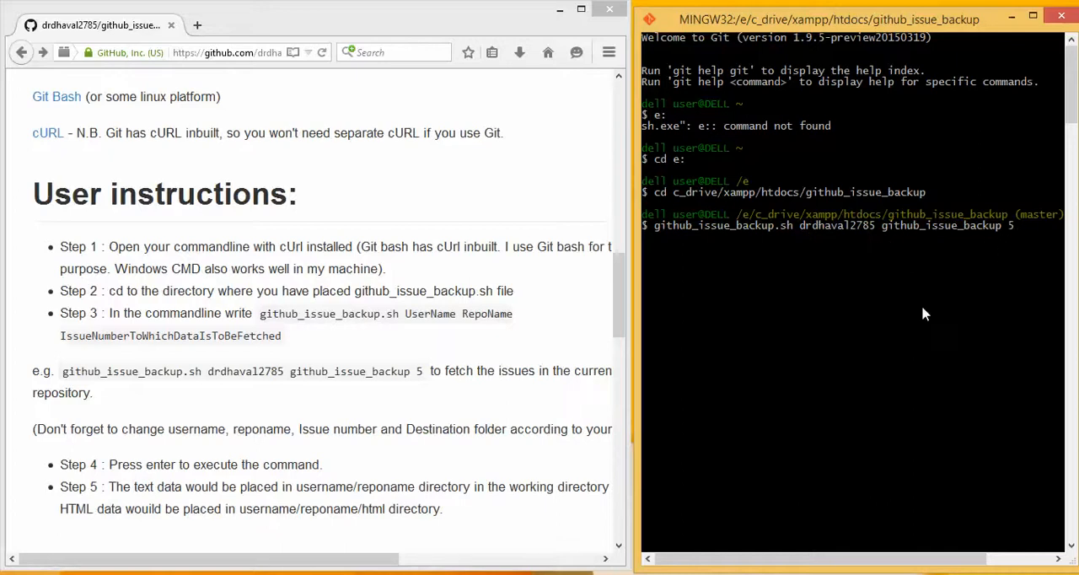
mouse_move(425, 310)
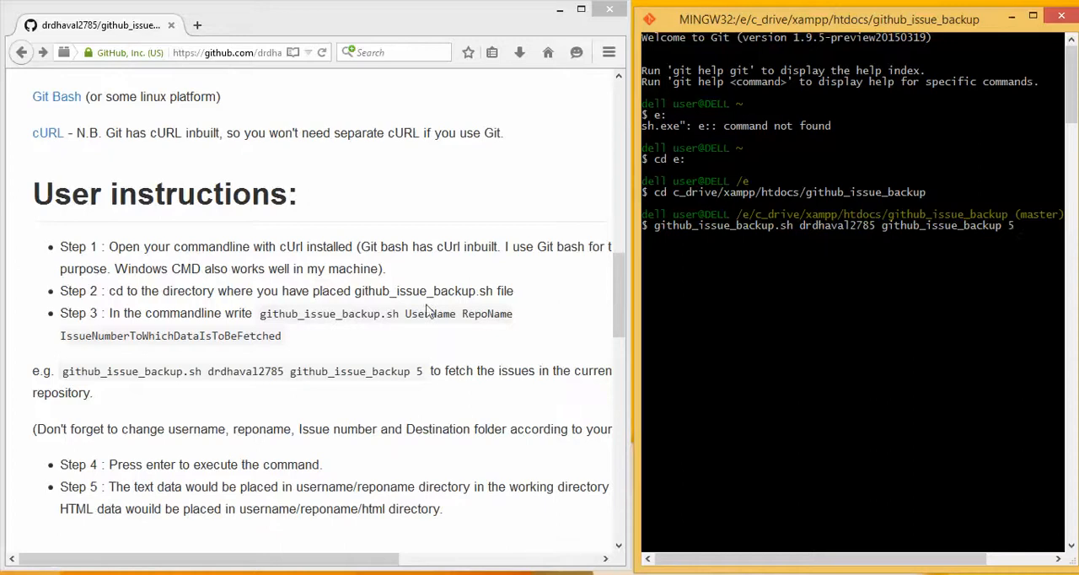
double_click(78, 465)
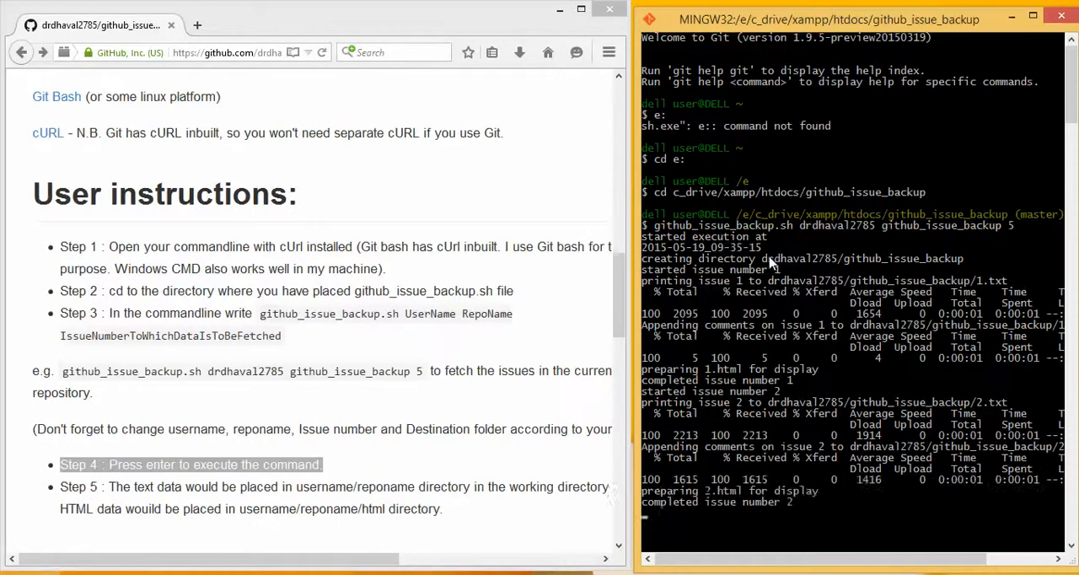
Follow the script's output as issues are saved until 'completed execution' is printed.
scroll(down, 3)
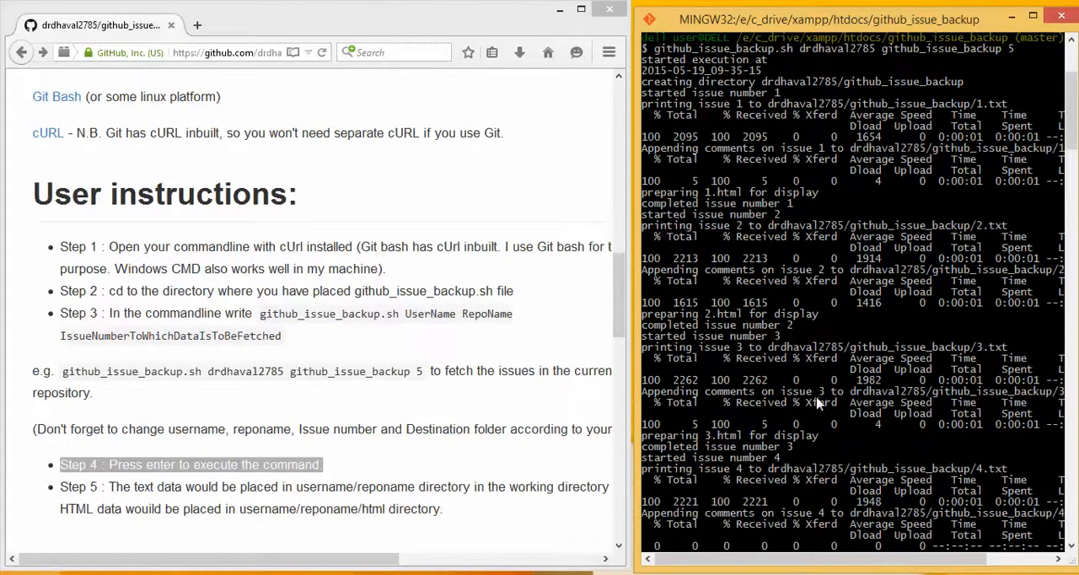
scroll(down, 3)
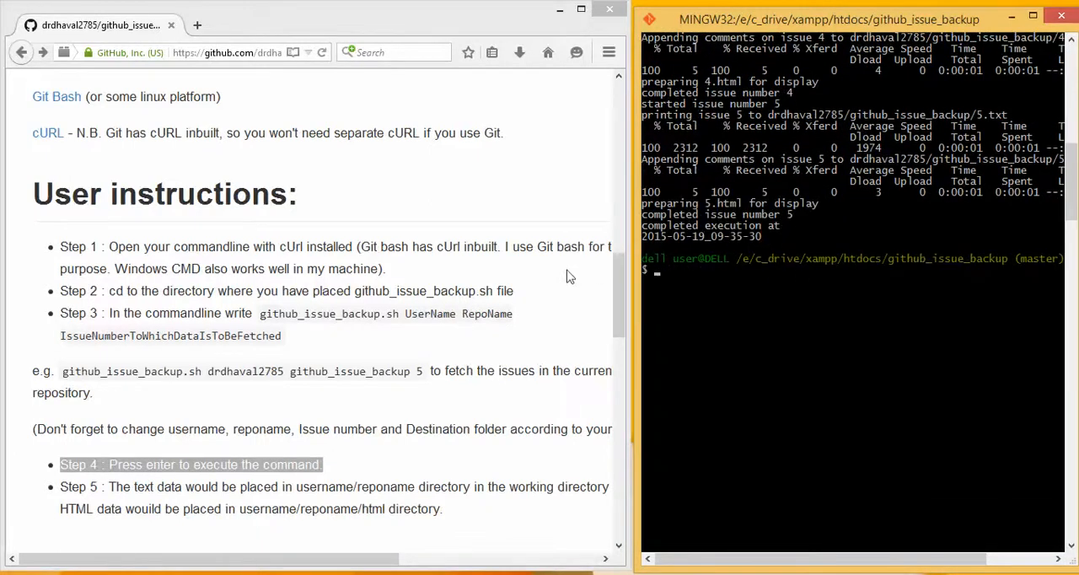
scroll(down, 3)
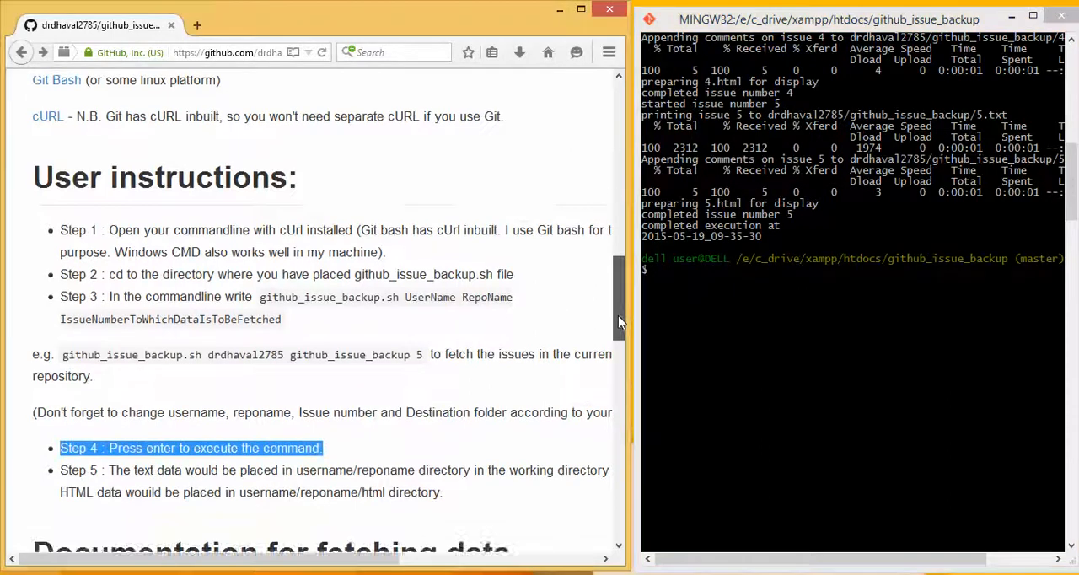
scroll(down, 3)
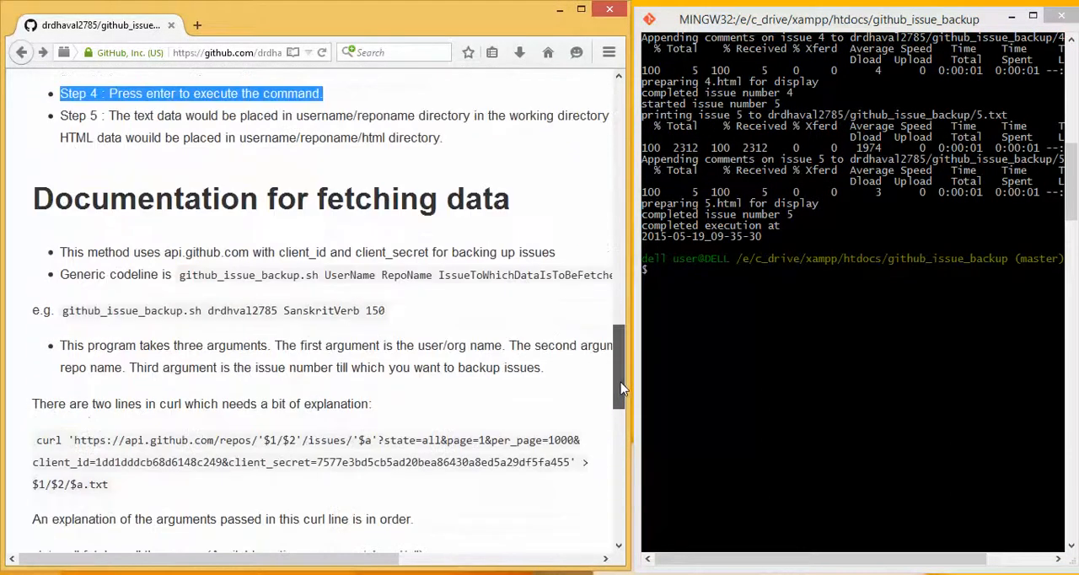
scroll(down, 3)
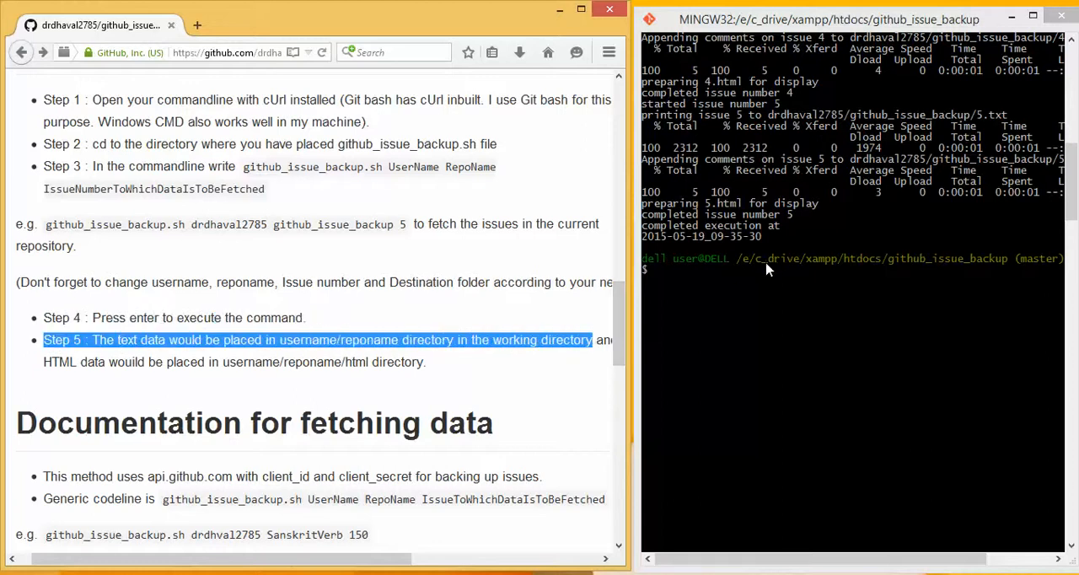
mouse_move(829, 270)
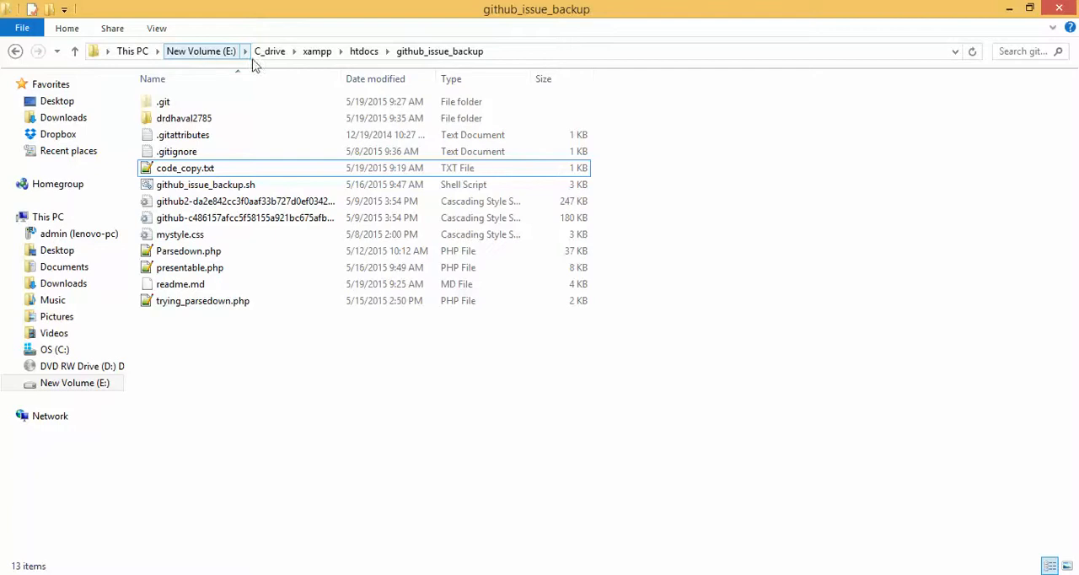
Navigate into the user's backup folder and then the github_issue_backup repo folder.
click(438, 50)
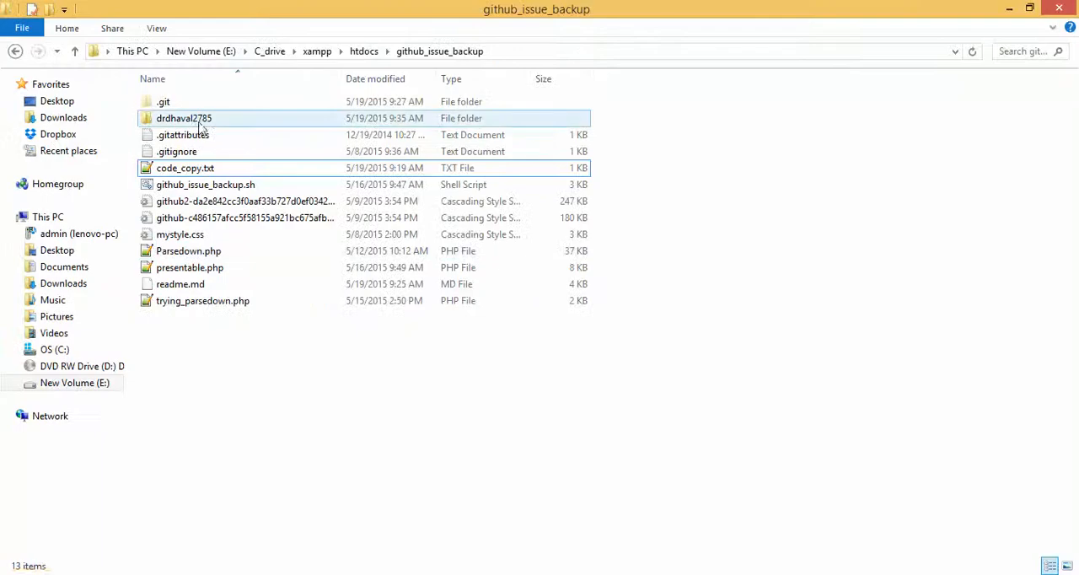
mouse_move(184, 118)
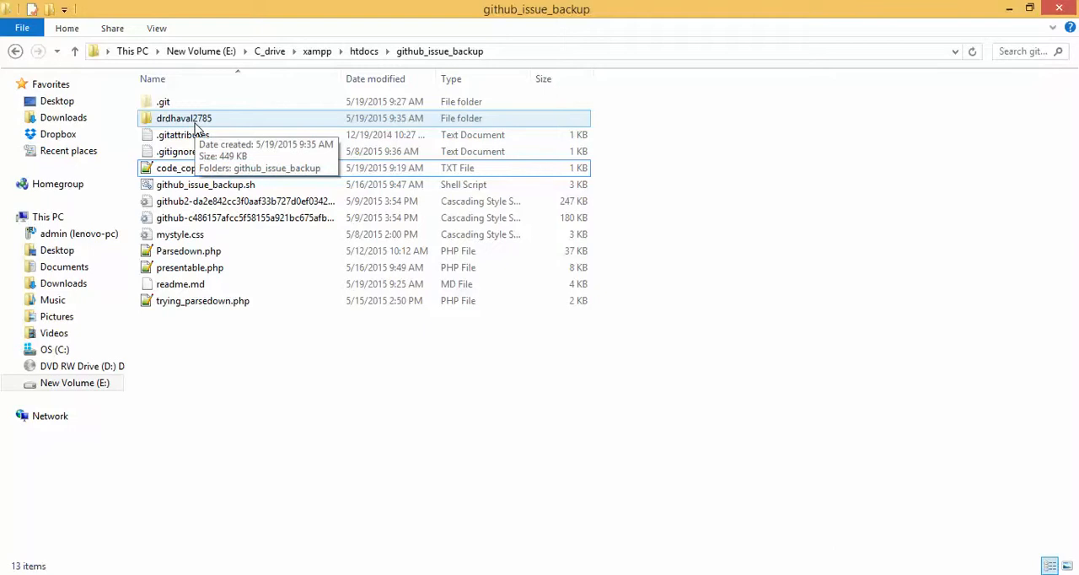
double_click(184, 118)
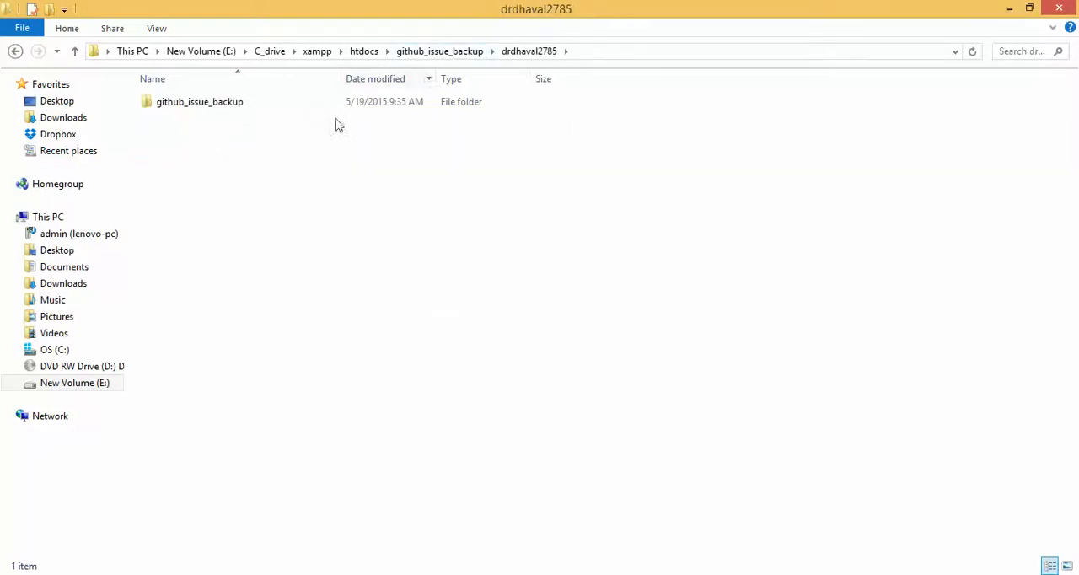
click(199, 102)
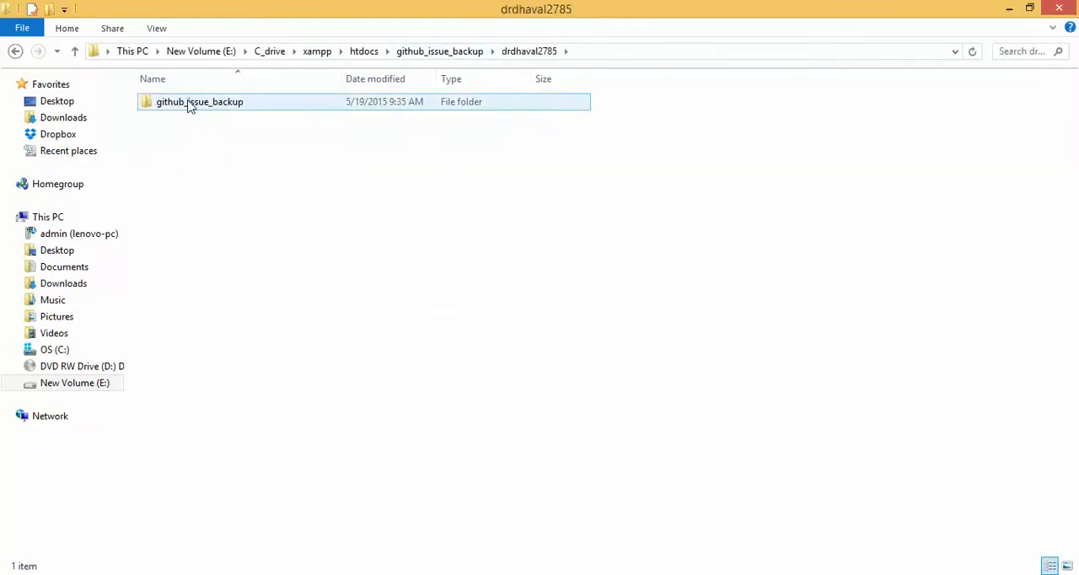
double_click(199, 101)
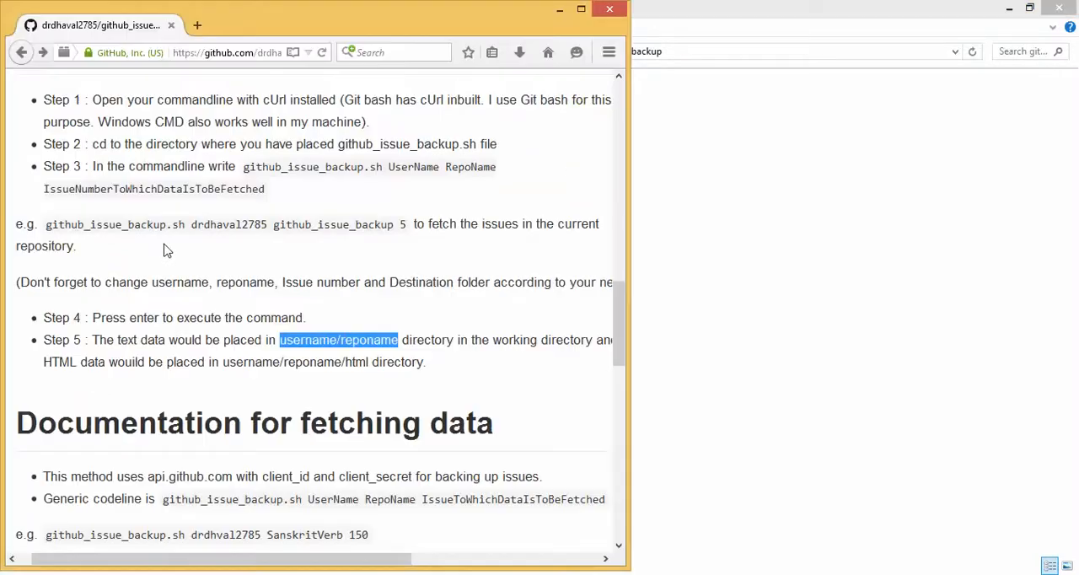
mouse_move(138, 317)
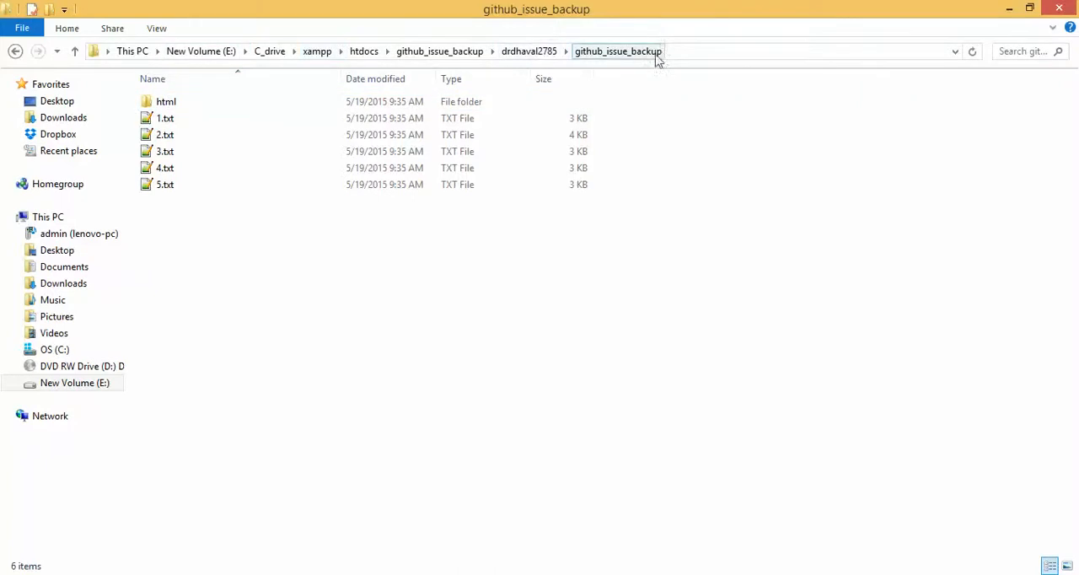
Peek at 1.html inside the html folder, return, and open 1.txt in Notepad++.
double_click(166, 101)
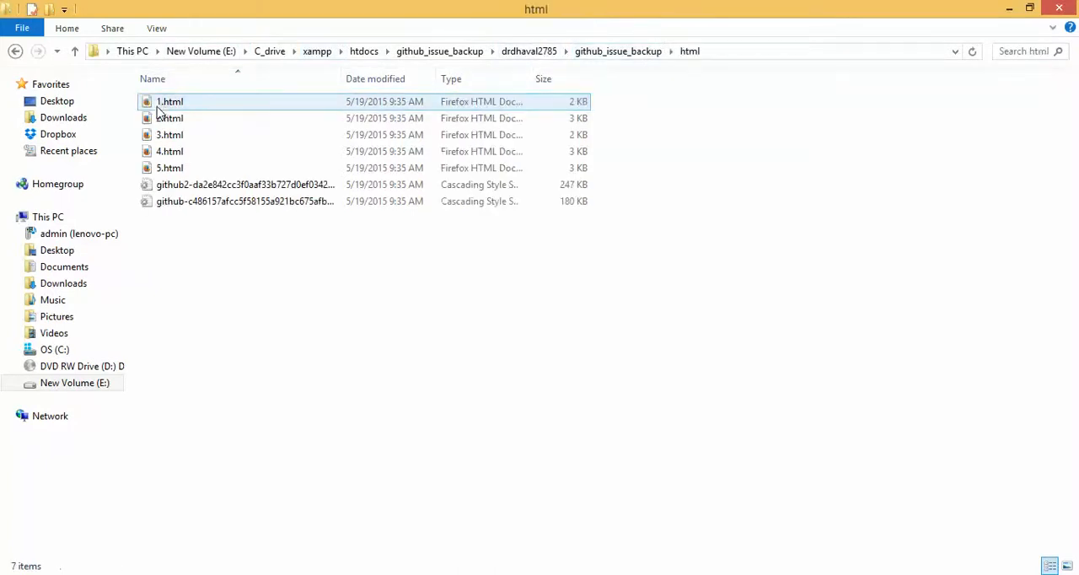
click(169, 118)
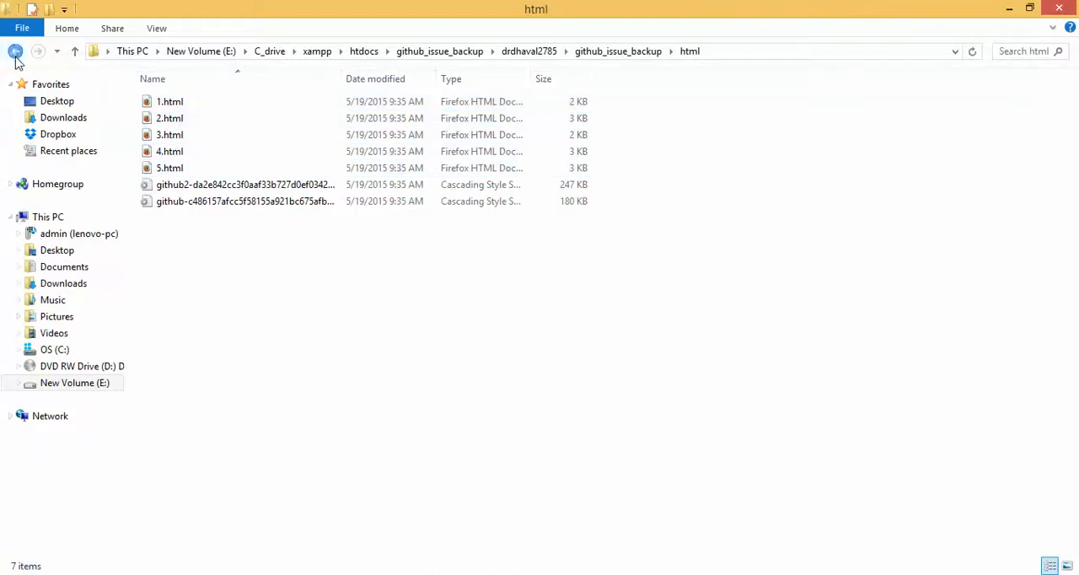
click(16, 51)
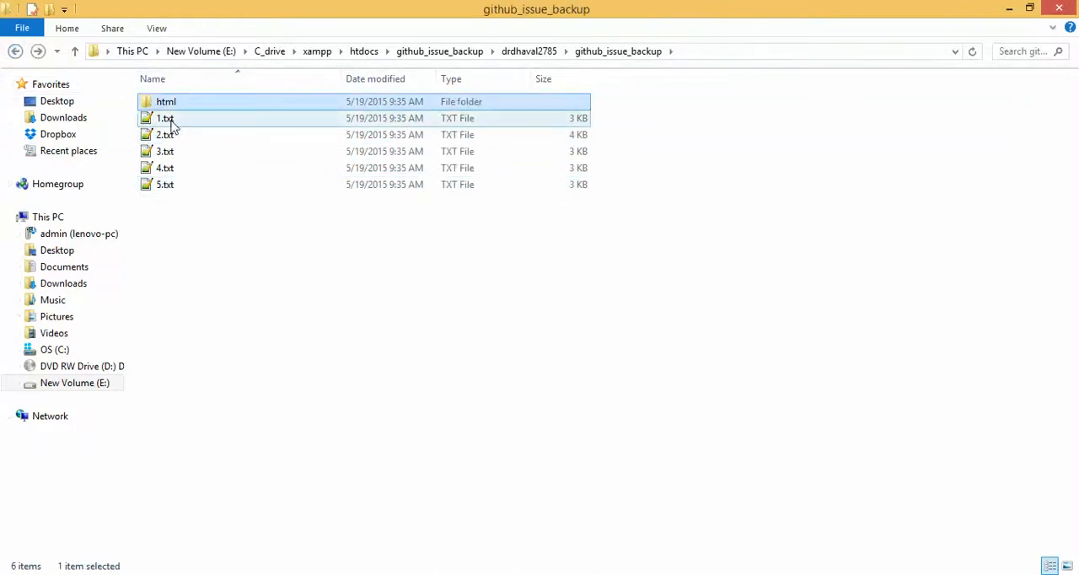
double_click(166, 118)
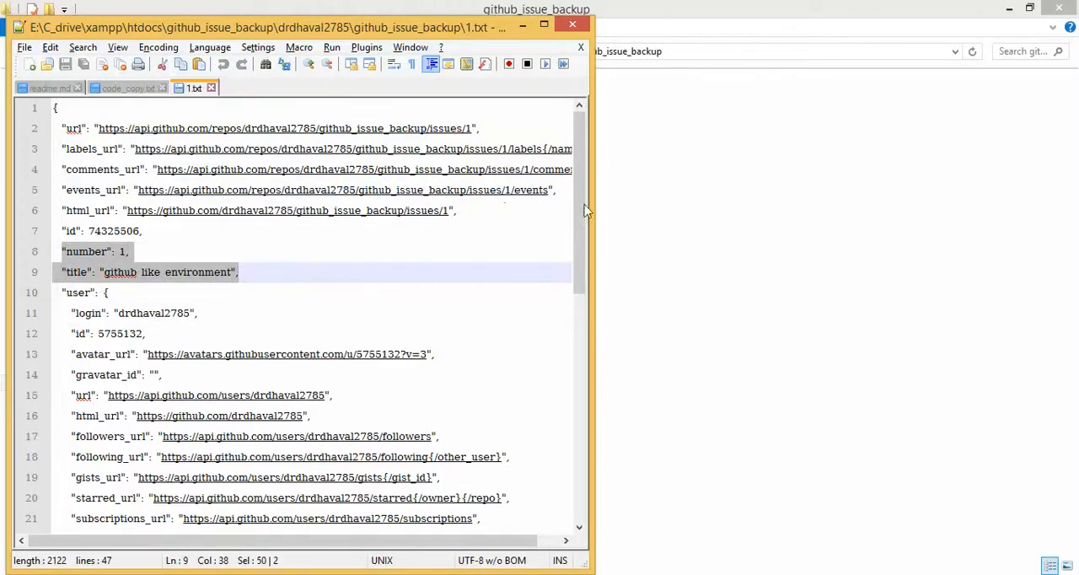
Read 1.txt down to the BODY STARTS FROM HERE marker, then return to File Explorer.
scroll(down, 3)
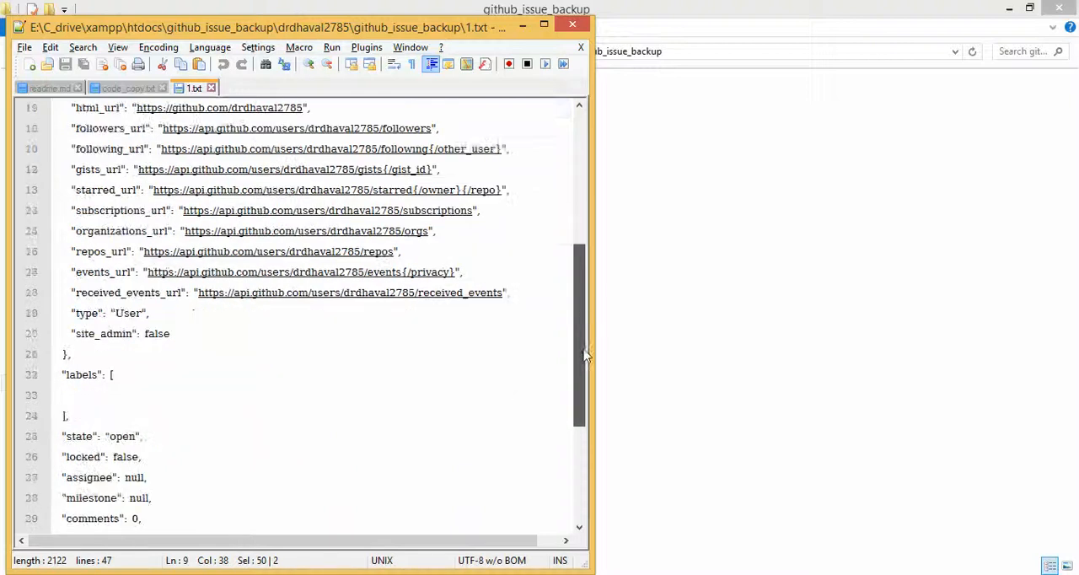
scroll(down, 3)
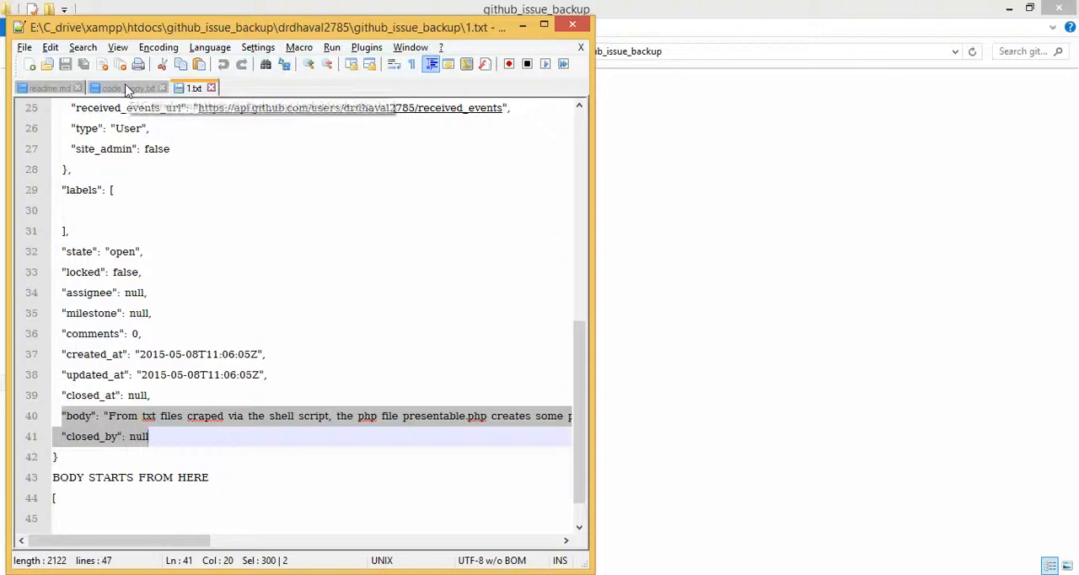
key(alt+tab)
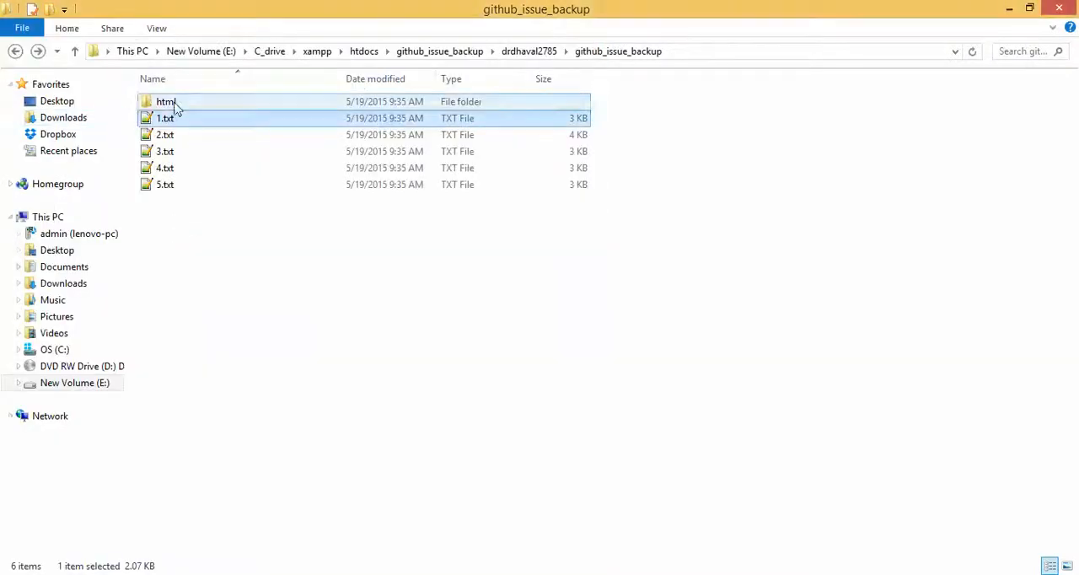
View issue 1's saved HTML page in Firefox and browse the other issue tabs.
double_click(165, 101)
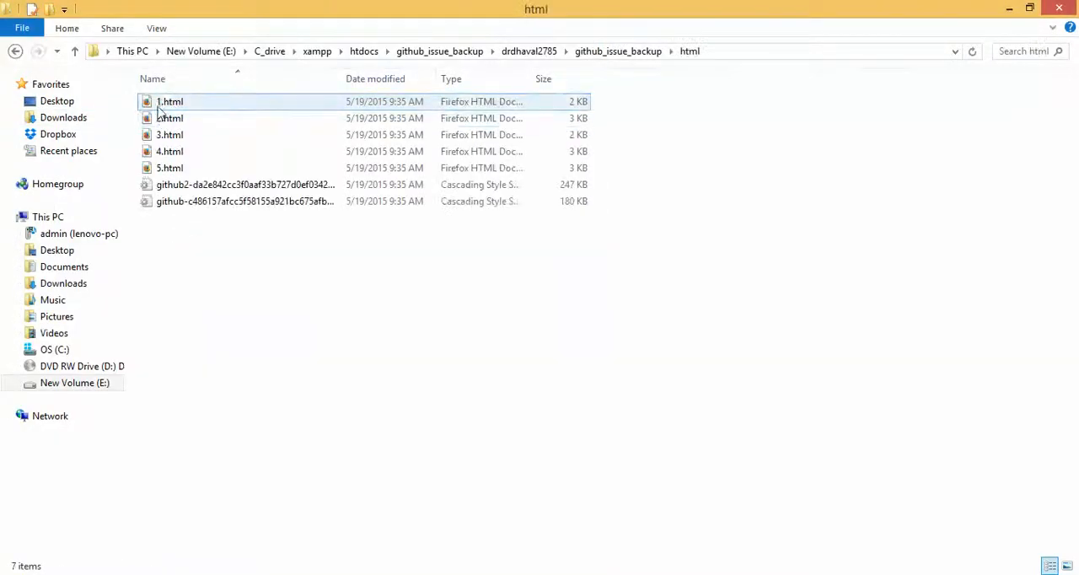
double_click(169, 101)
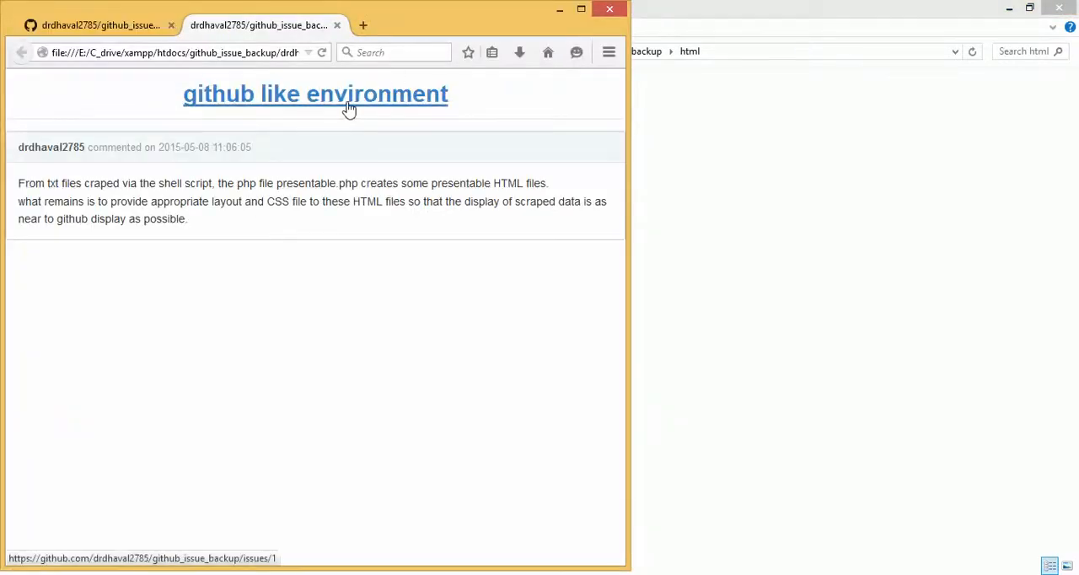
mouse_move(172, 531)
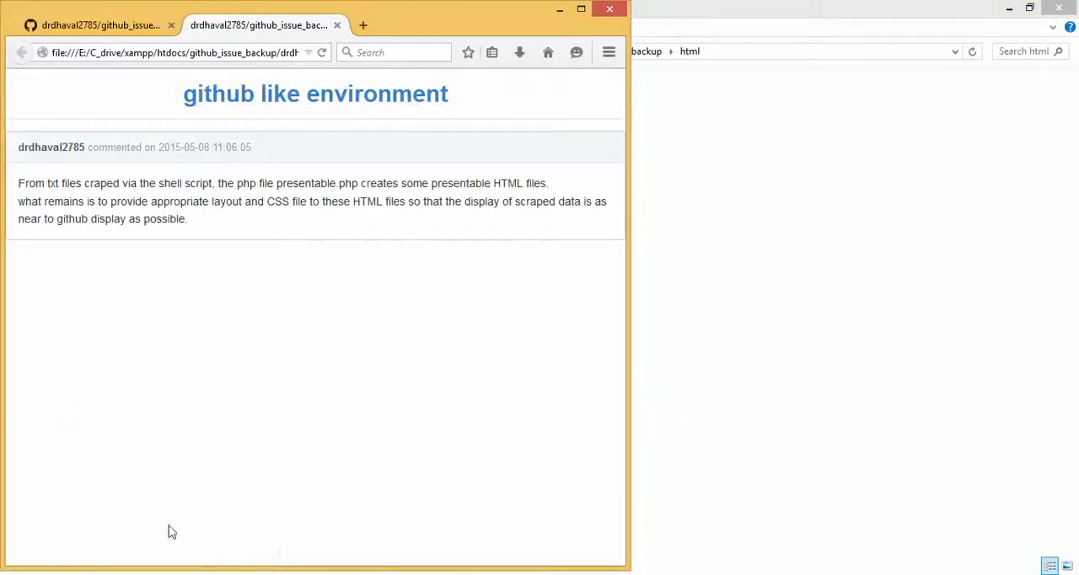
mouse_move(335, 114)
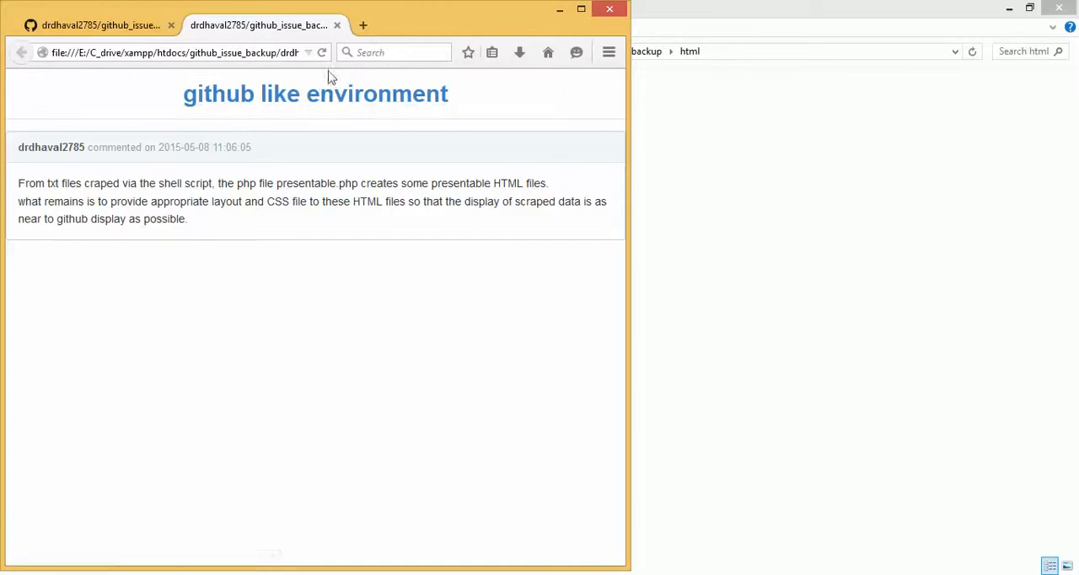
mouse_move(50, 147)
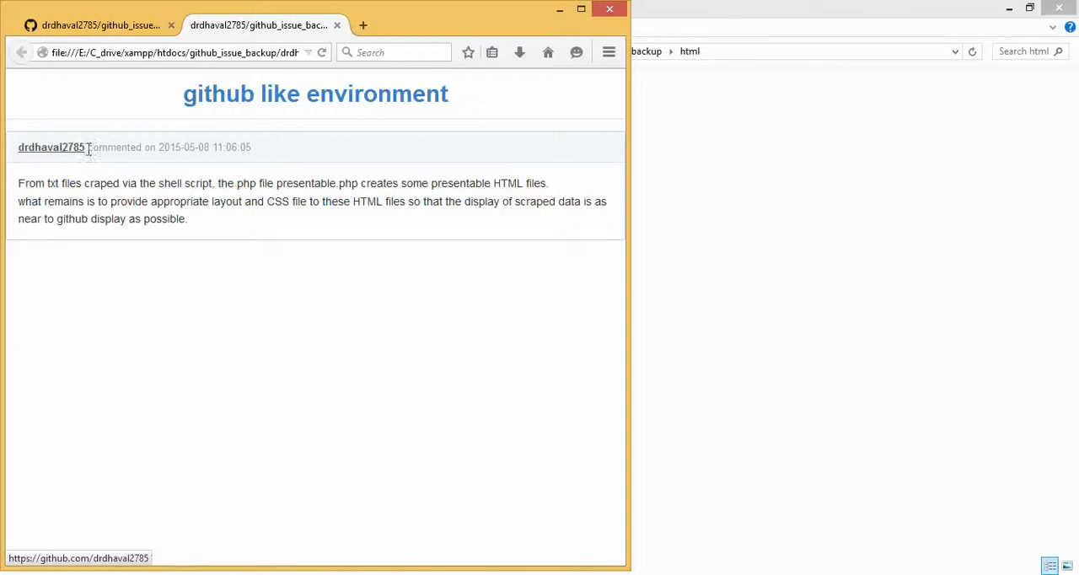
mouse_move(213, 149)
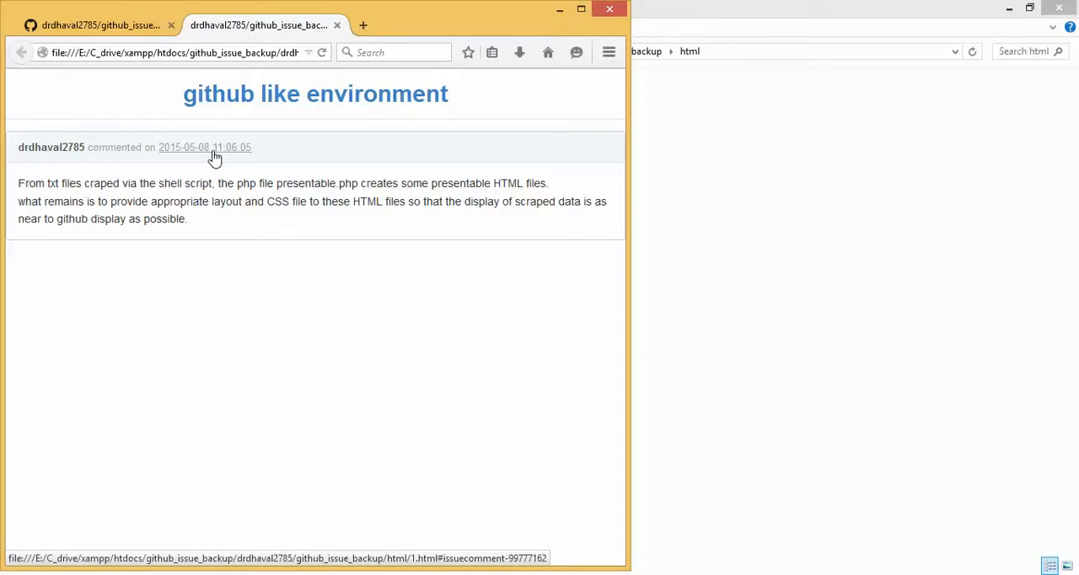
mouse_move(202, 234)
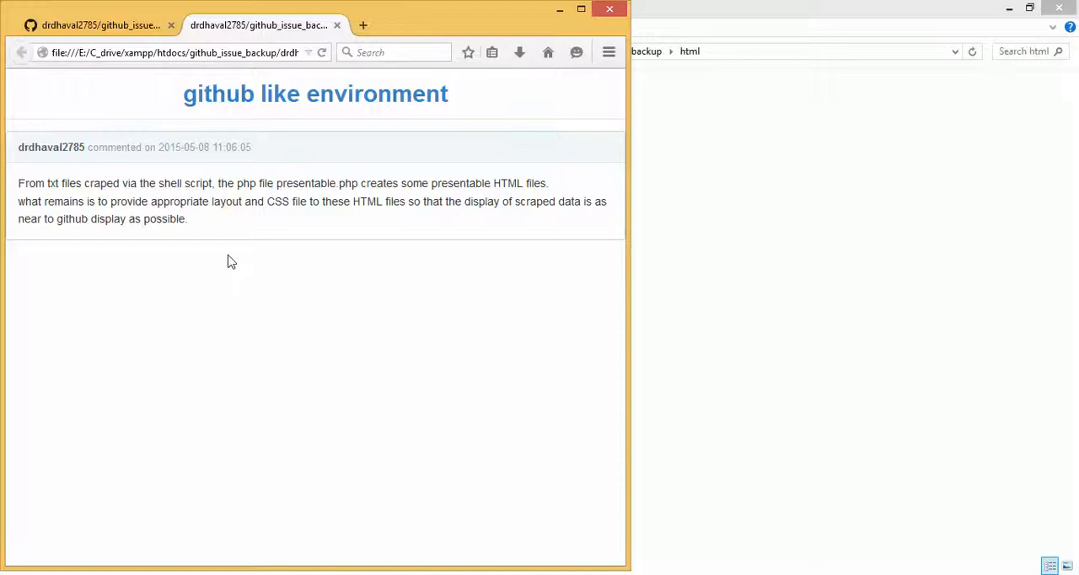
click(401, 24)
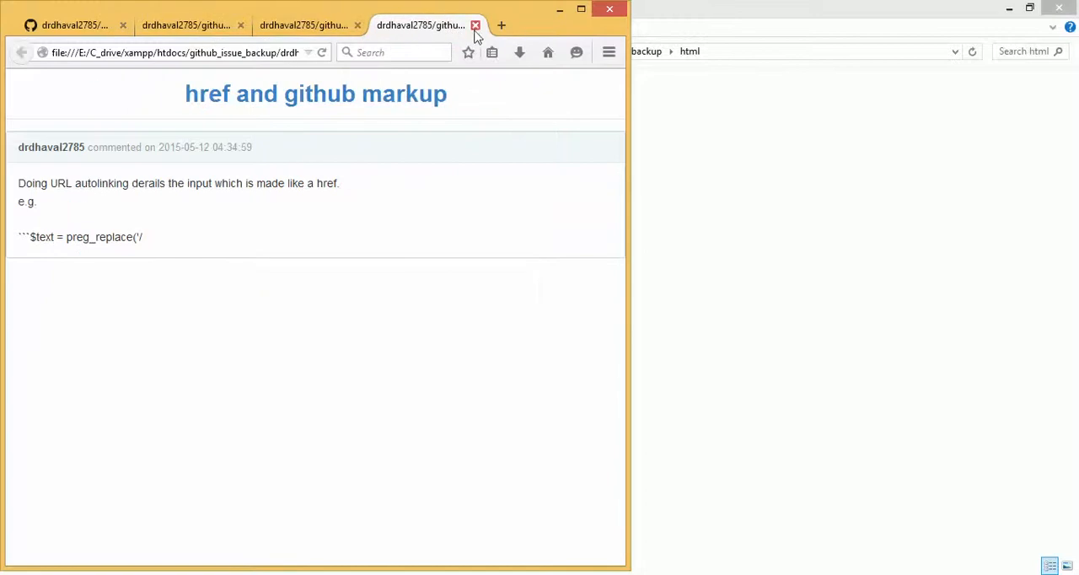
Close the three local issue pages to get back to the readme's Step 5.
click(475, 24)
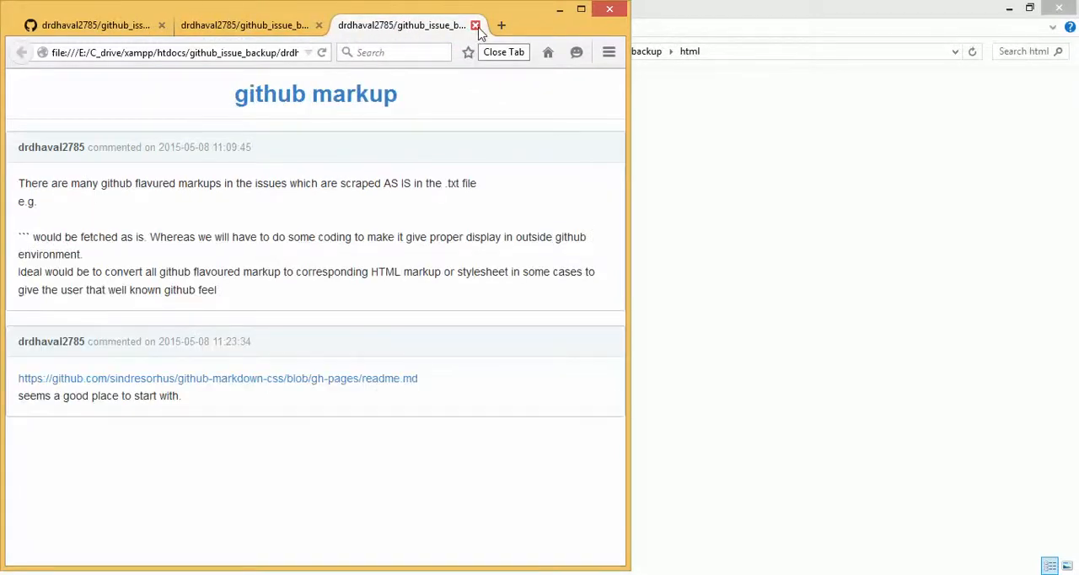
click(475, 23)
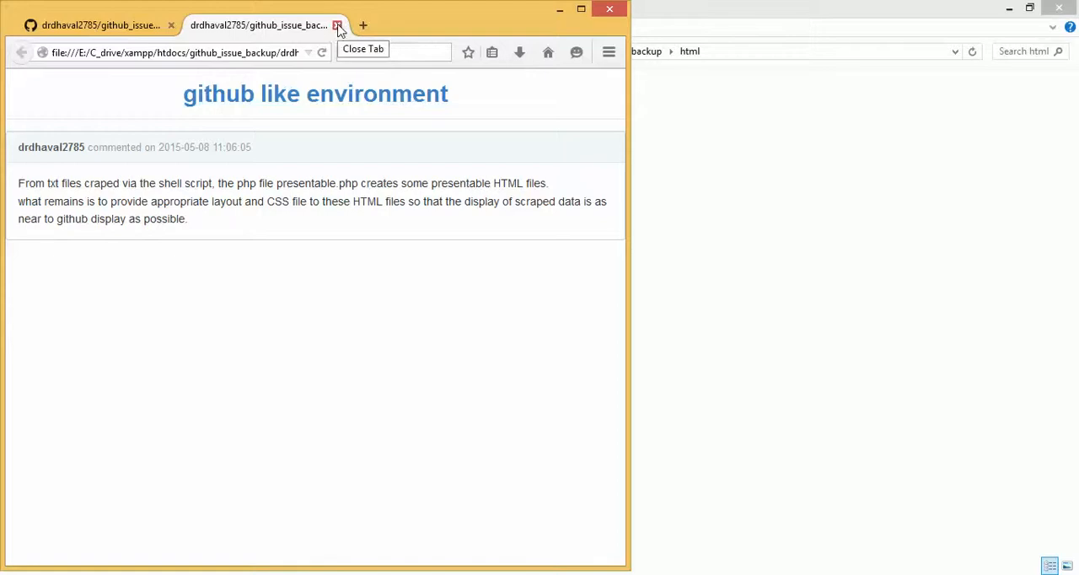
click(337, 24)
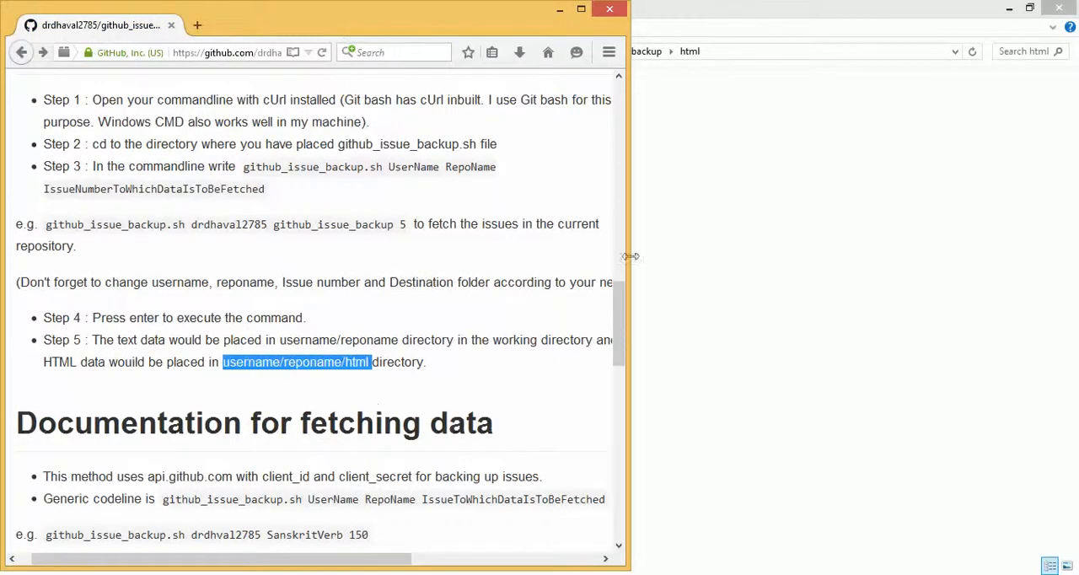
scroll(down, 3)
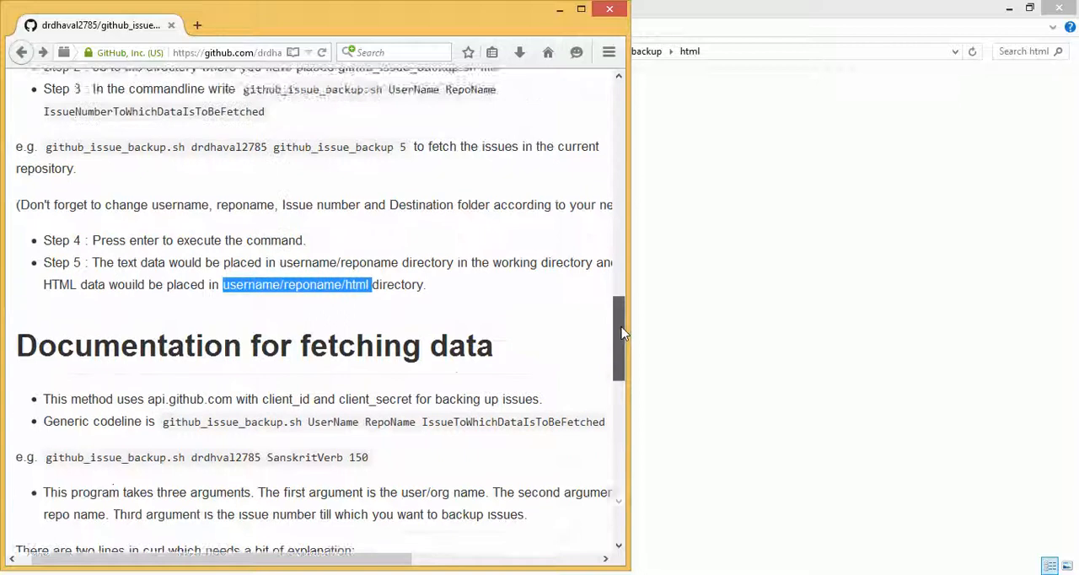
scroll(up, 3)
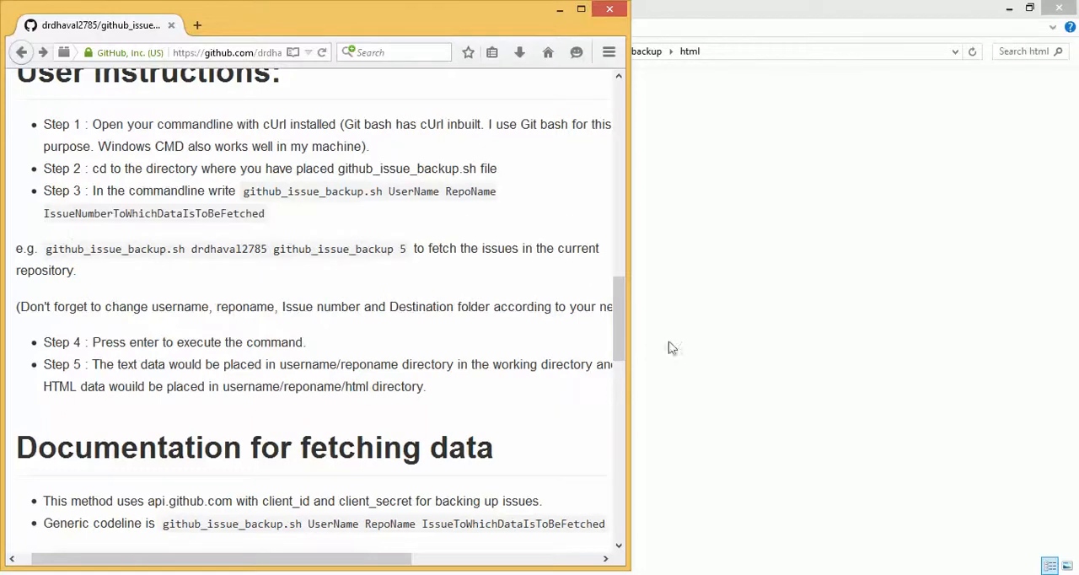
mouse_move(492, 266)
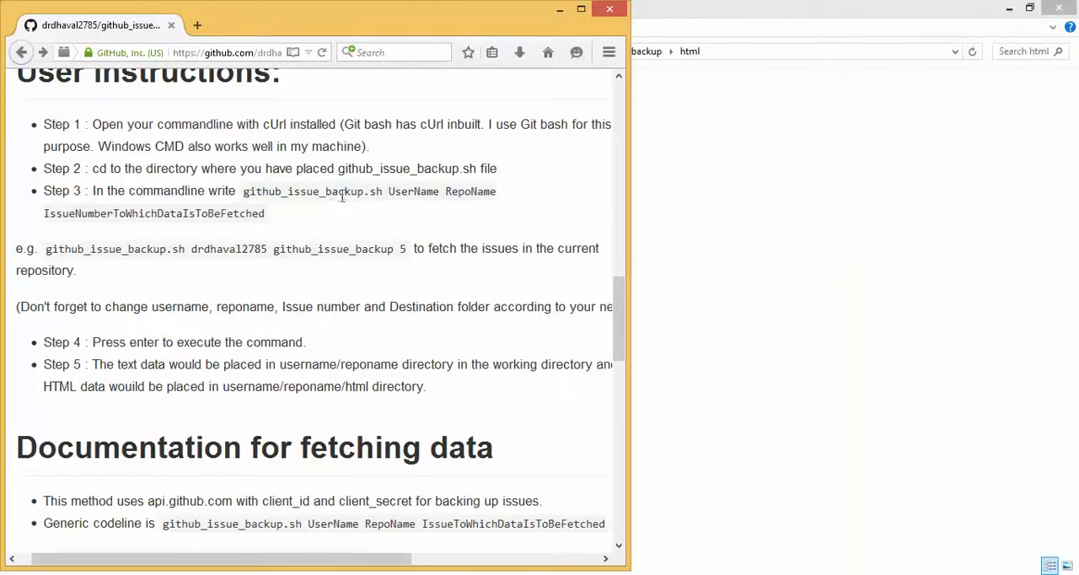
mouse_move(665, 413)
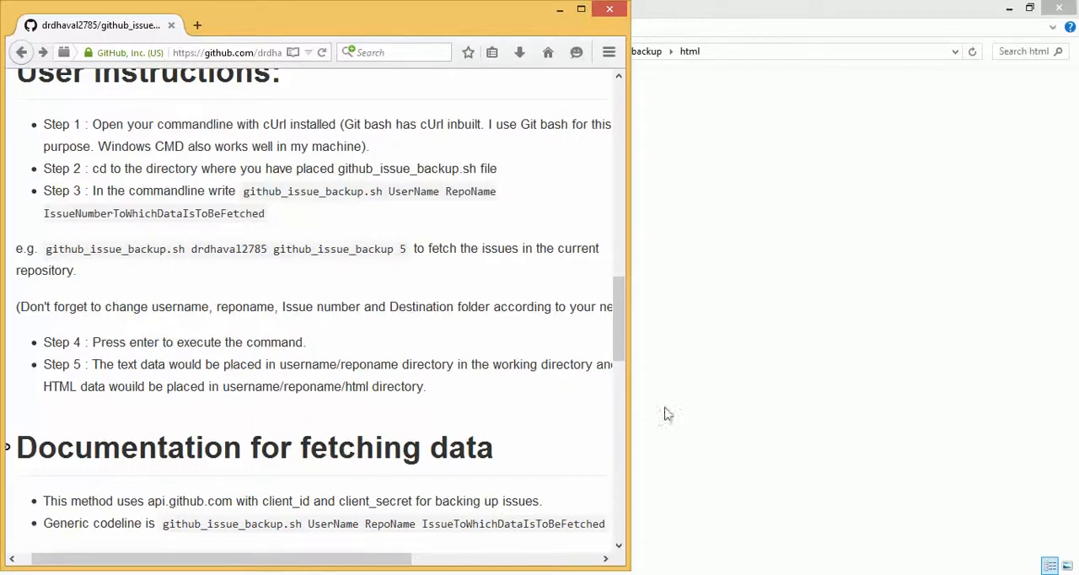